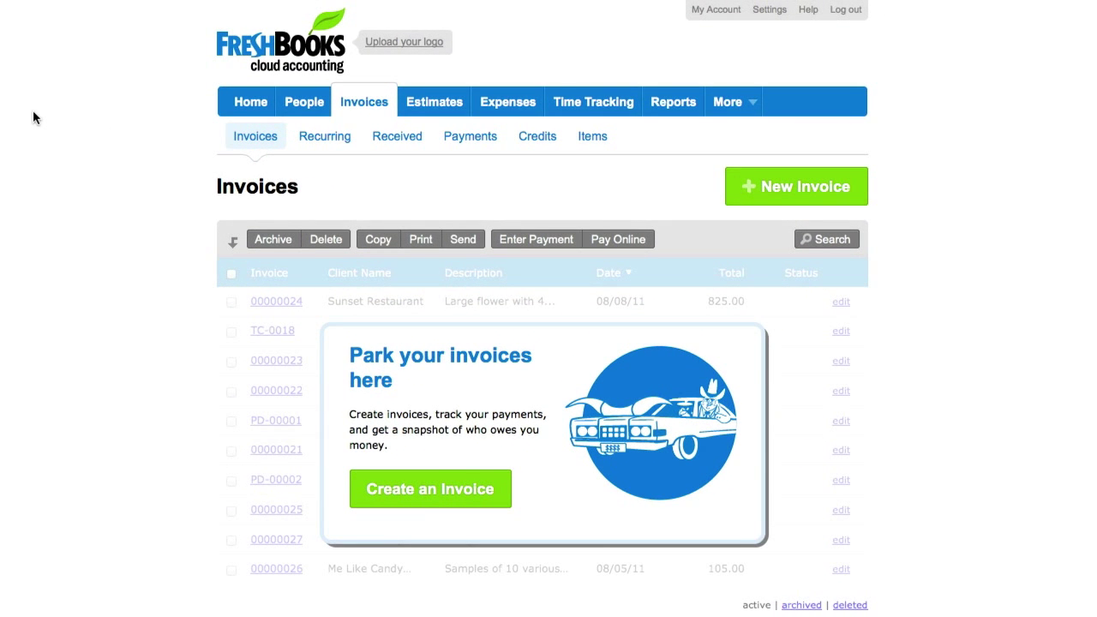
{"action": "mouse_move", "coordinate": [192, 240]}
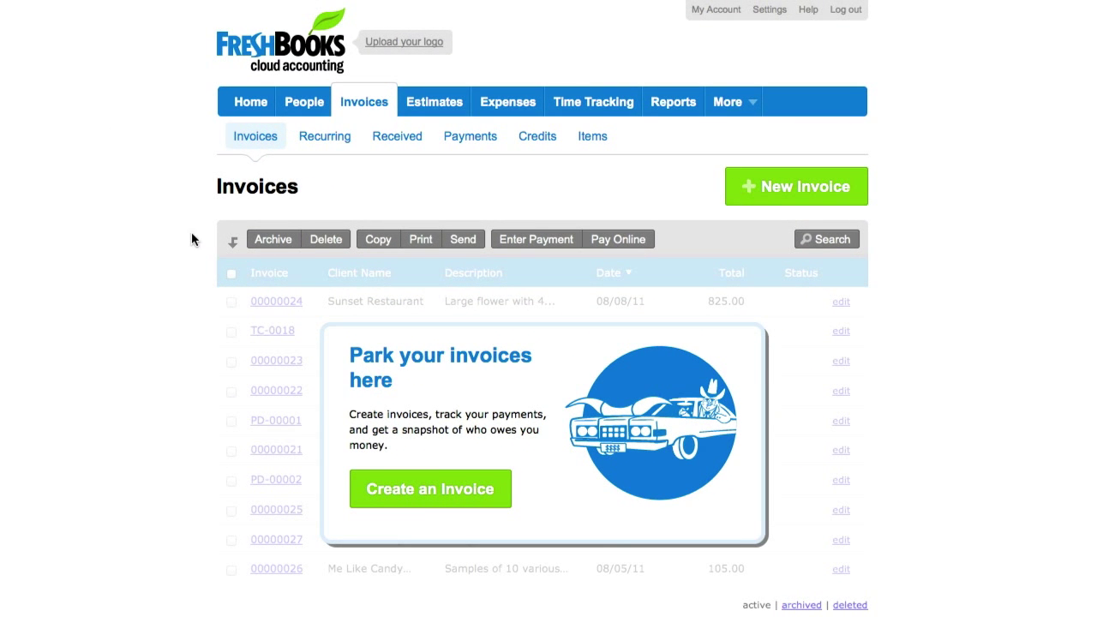
{"action": "mouse_move", "coordinate": [187, 221]}
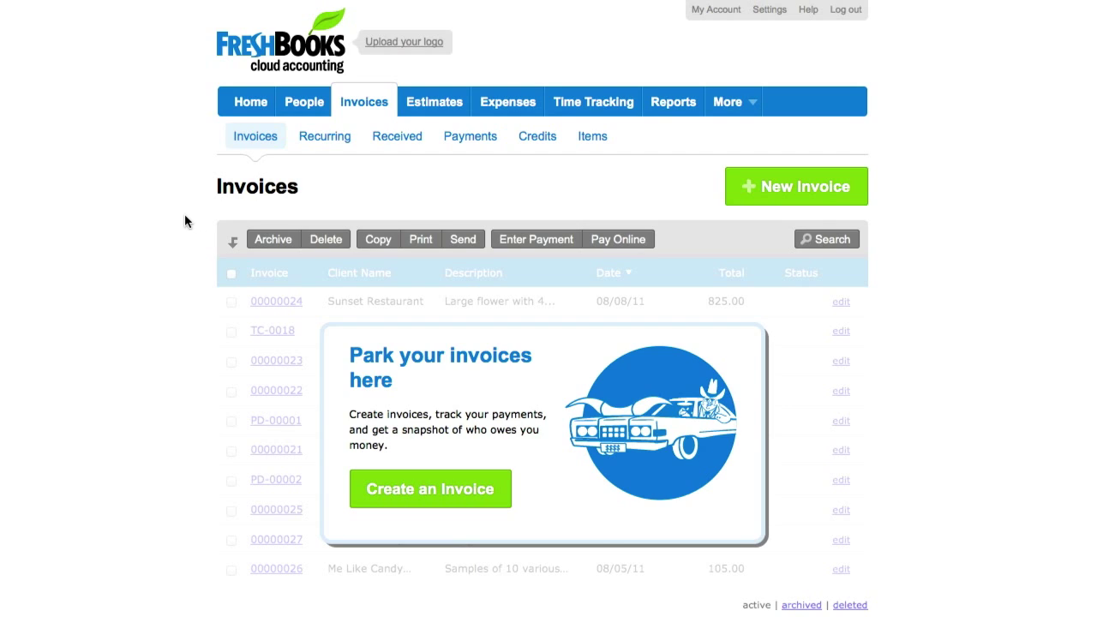
{"action": "mouse_move", "coordinate": [355, 113]}
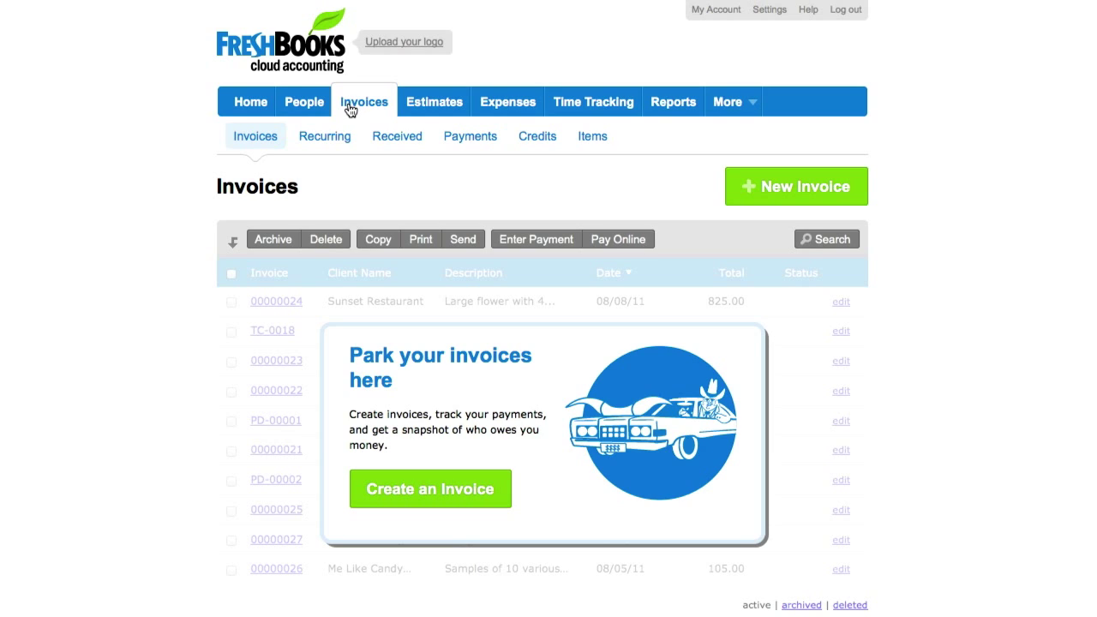
{"action": "mouse_move", "coordinate": [369, 161]}
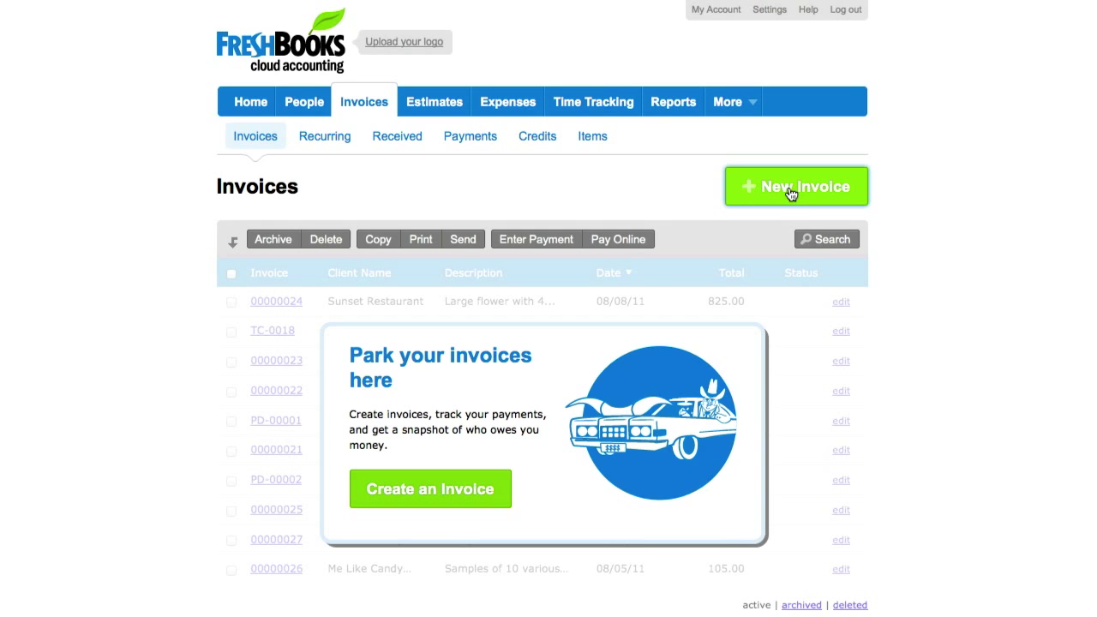
Start a new invoice and accept the San Diego business address
{"action": "left_click", "coordinate": [796, 185]}
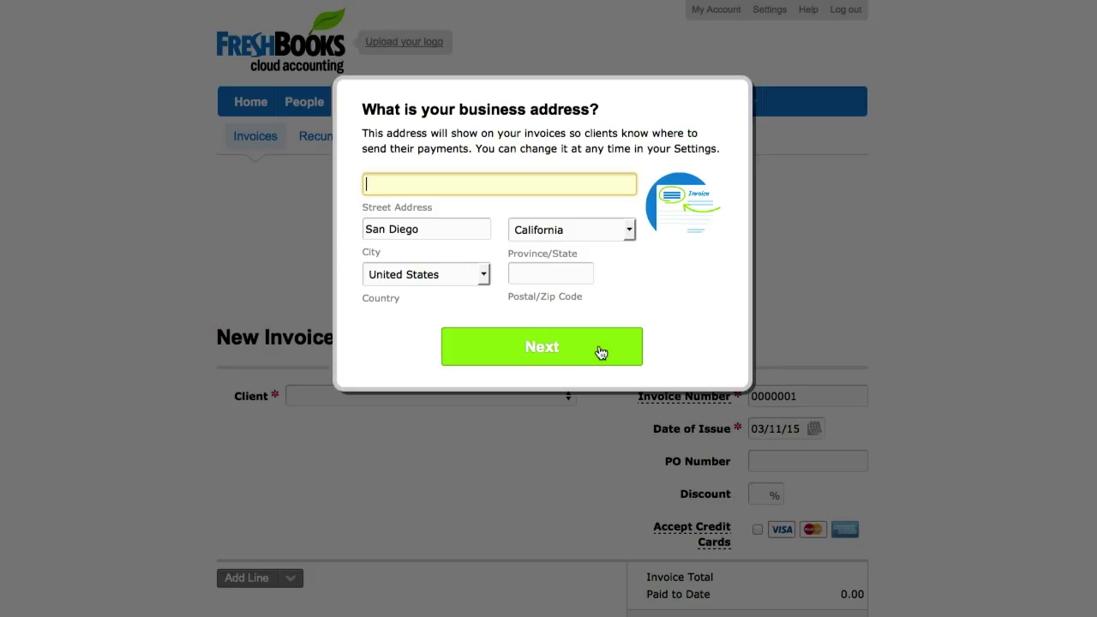
{"action": "left_click", "coordinate": [542, 346]}
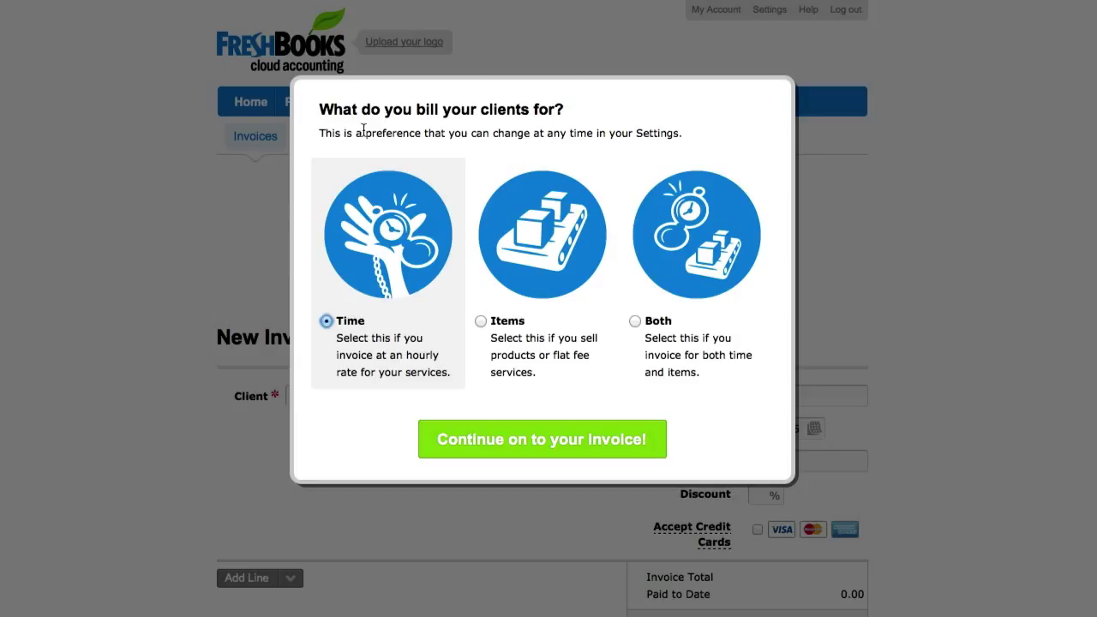
{"action": "mouse_move", "coordinate": [360, 283]}
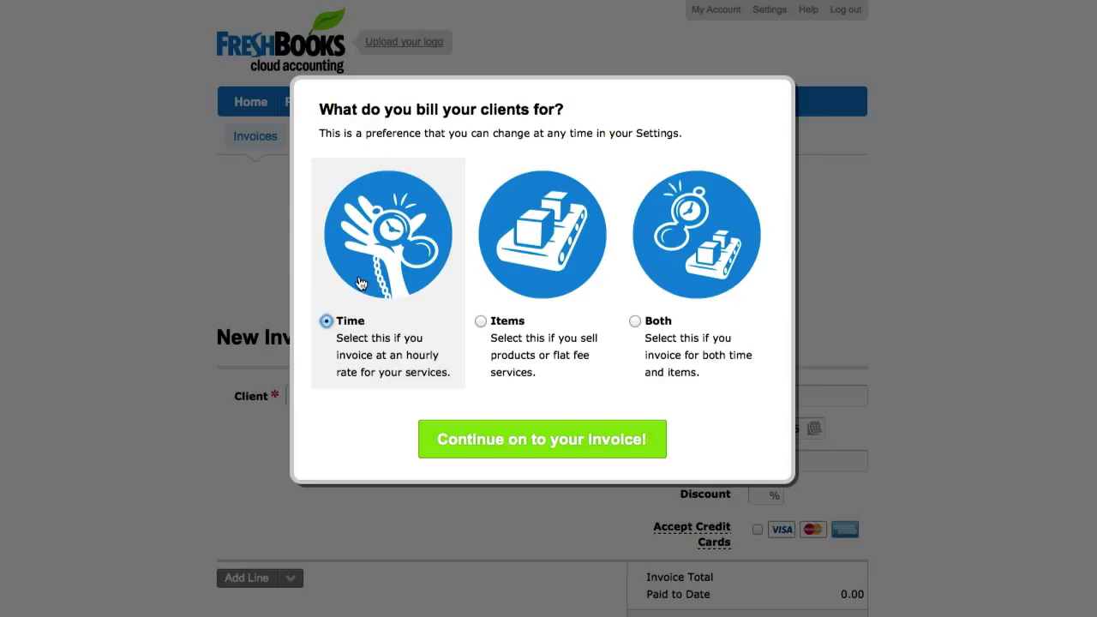
{"action": "mouse_move", "coordinate": [381, 276]}
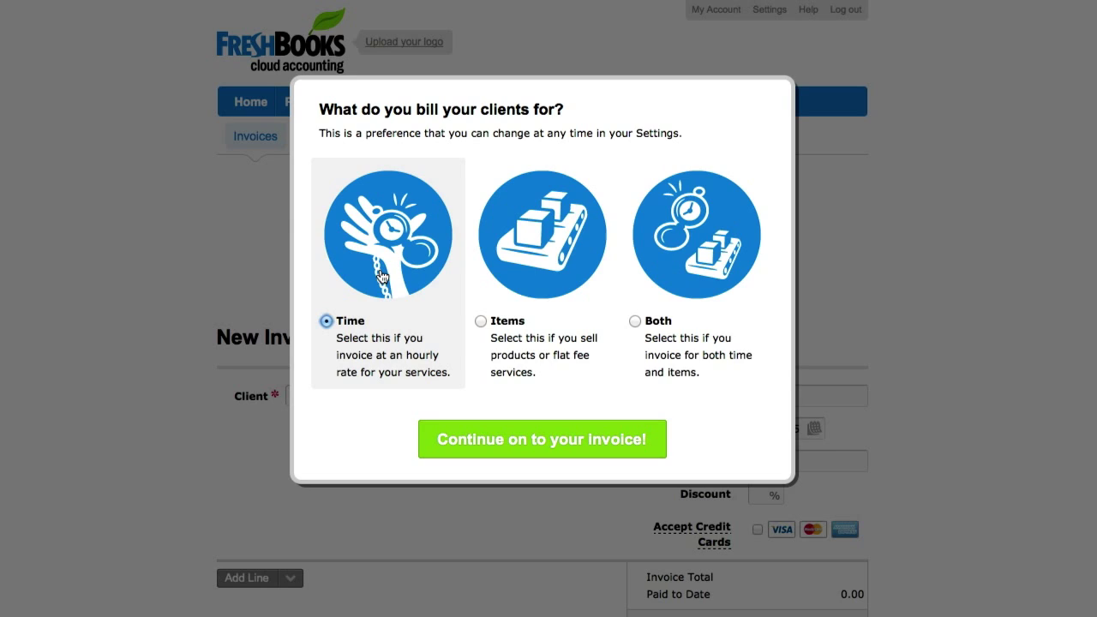
{"action": "mouse_move", "coordinate": [529, 269]}
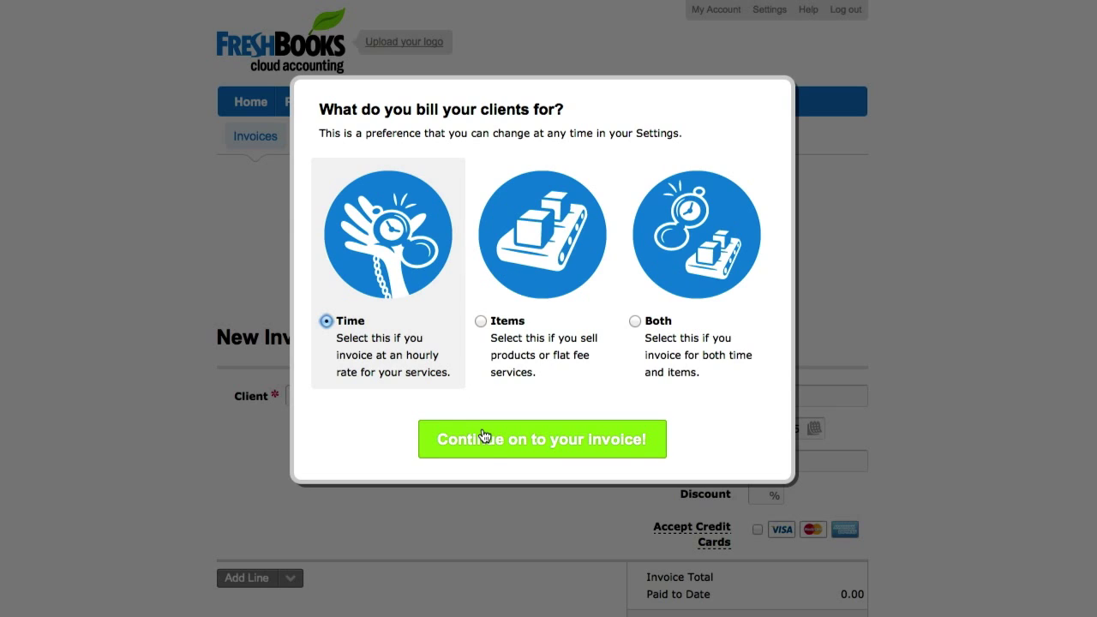
Continue to the time-billed invoice and choose Bobs Bait & Tackle (Bob) as its client
{"action": "left_click", "coordinate": [541, 439]}
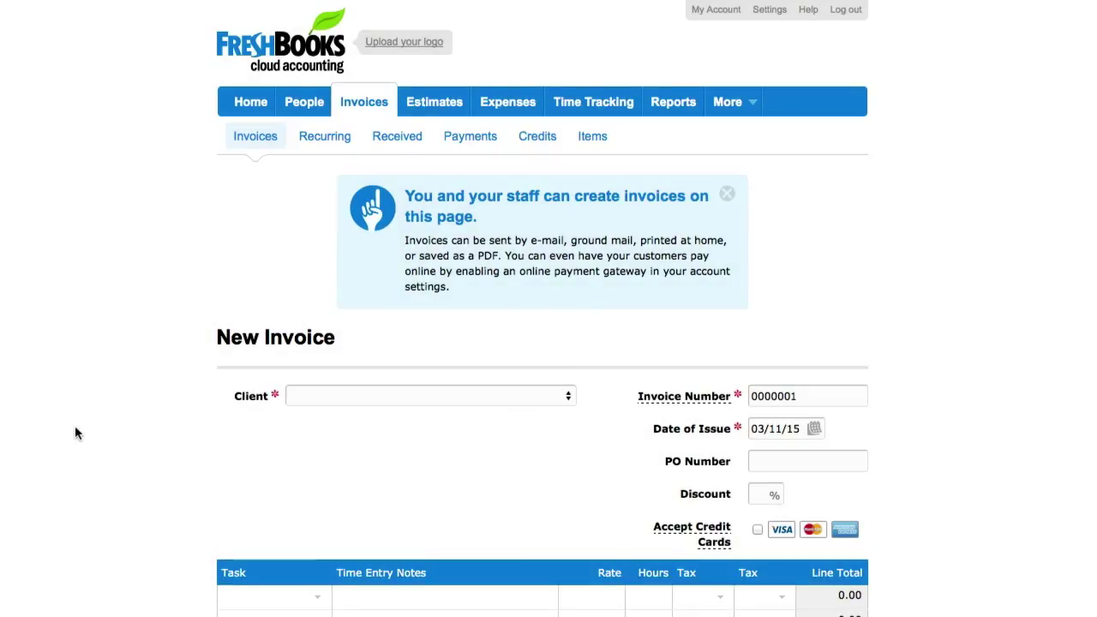
{"action": "mouse_move", "coordinate": [189, 337]}
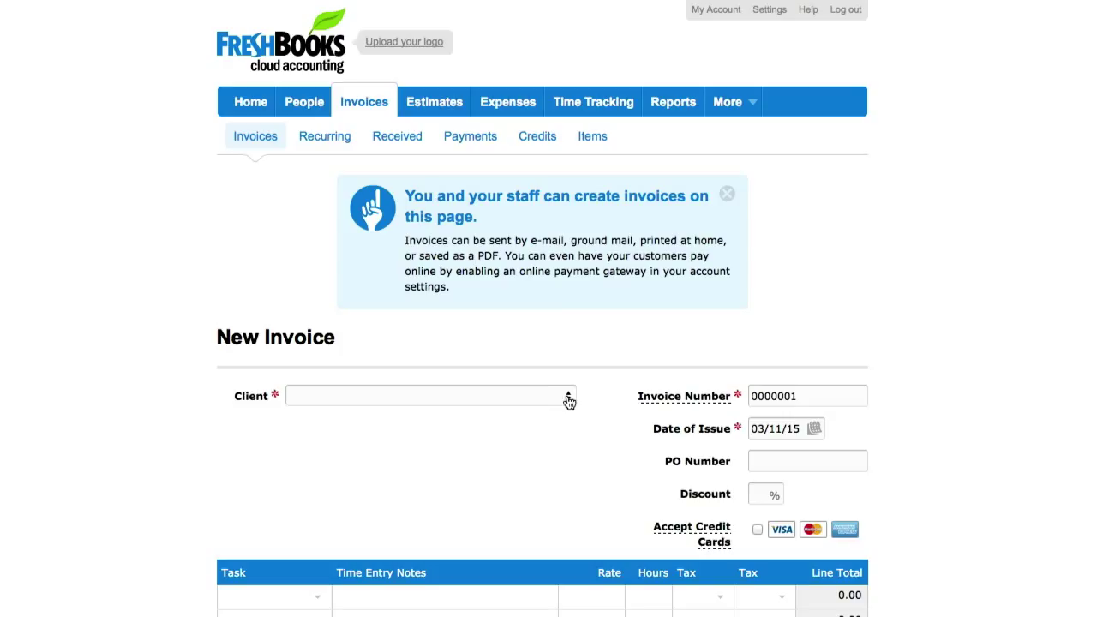
{"action": "left_click", "coordinate": [569, 394]}
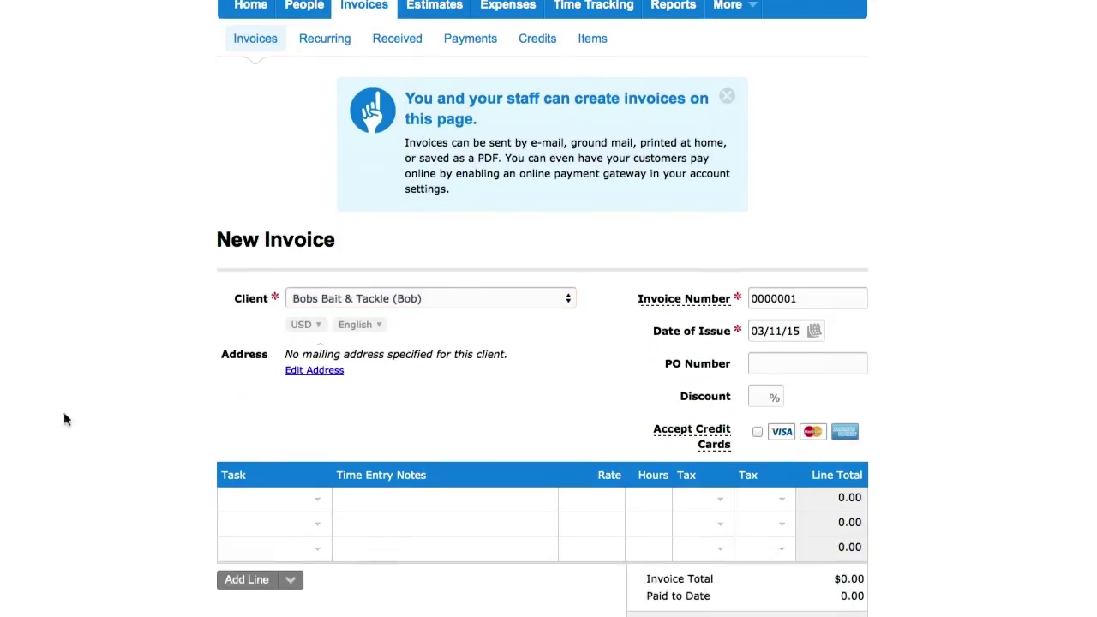
{"action": "left_click", "coordinate": [806, 298]}
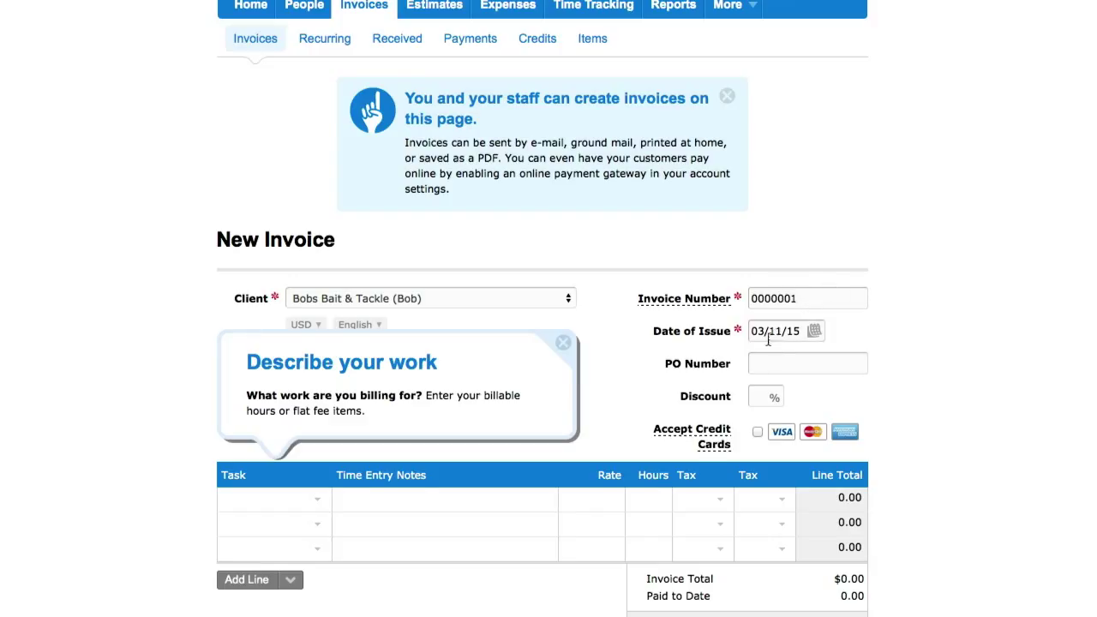
Fill the first line with note 'Service', rate 25 and 2 hours, totalling $50
{"action": "scroll", "scroll_direction": "down", "scroll_amount": 3}
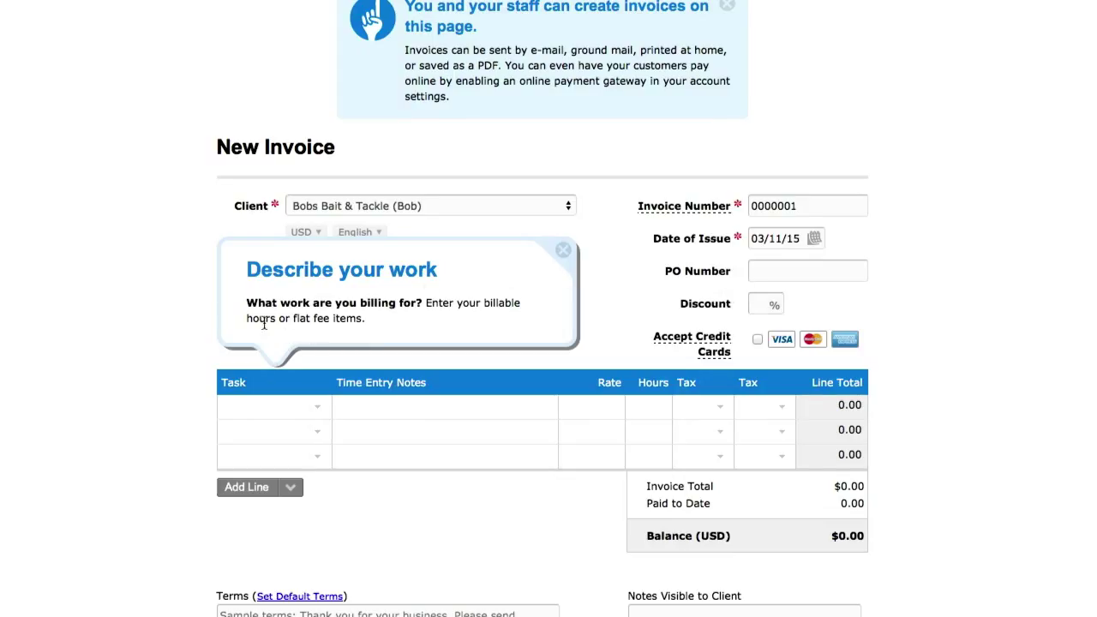
{"action": "mouse_move", "coordinate": [268, 346]}
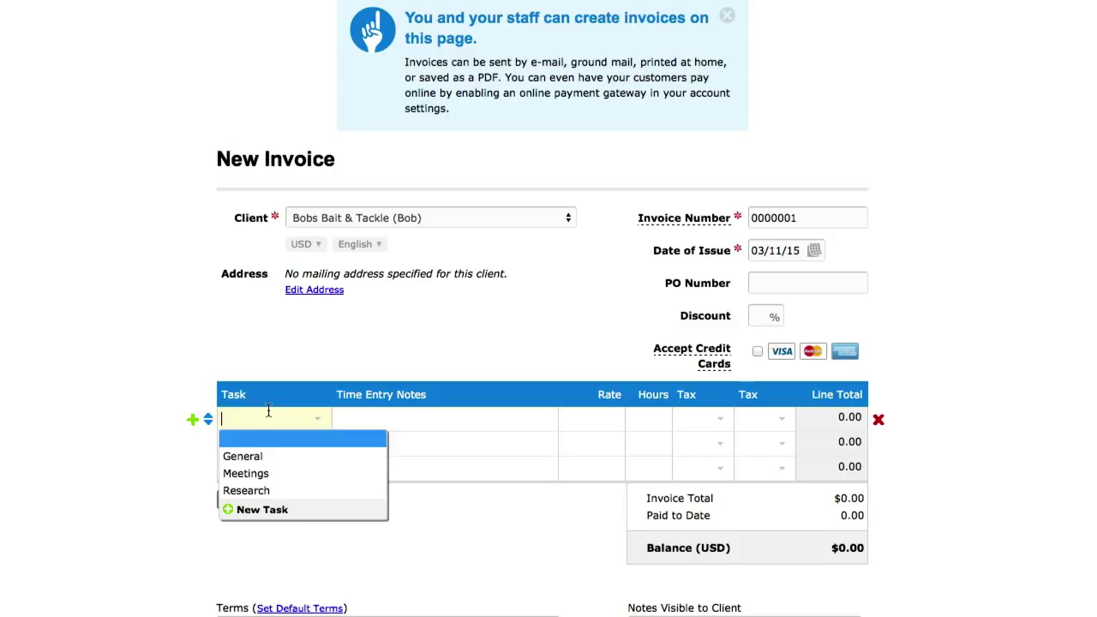
{"action": "type", "text": "Service"}
{"action": "left_click", "coordinate": [446, 419]}
{"action": "type", "text": "2 hours"}
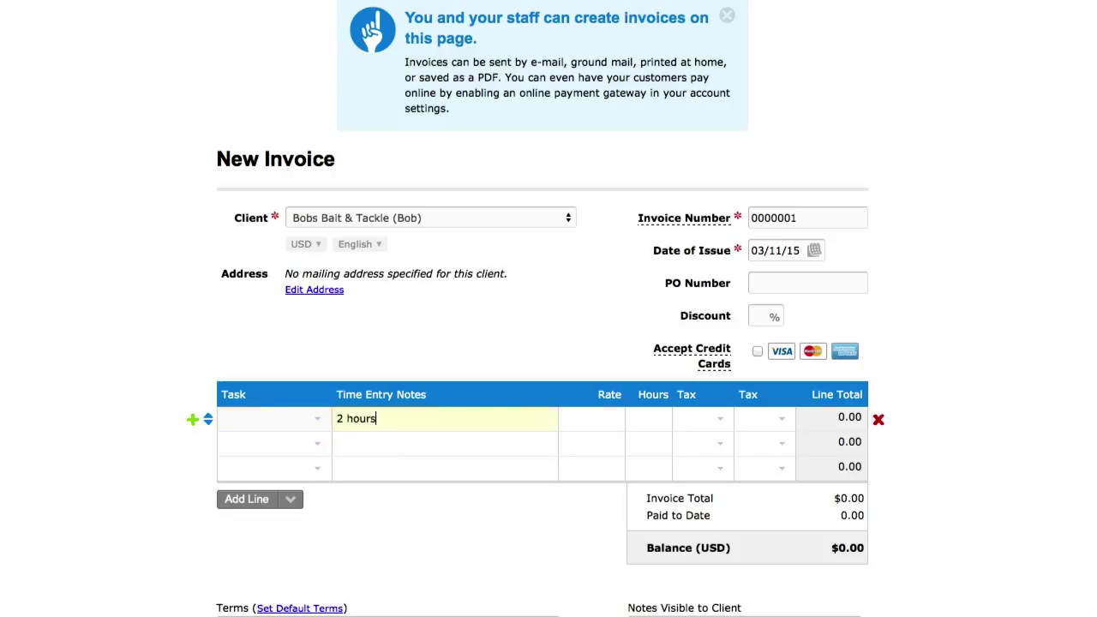
{"action": "left_click", "coordinate": [591, 418]}
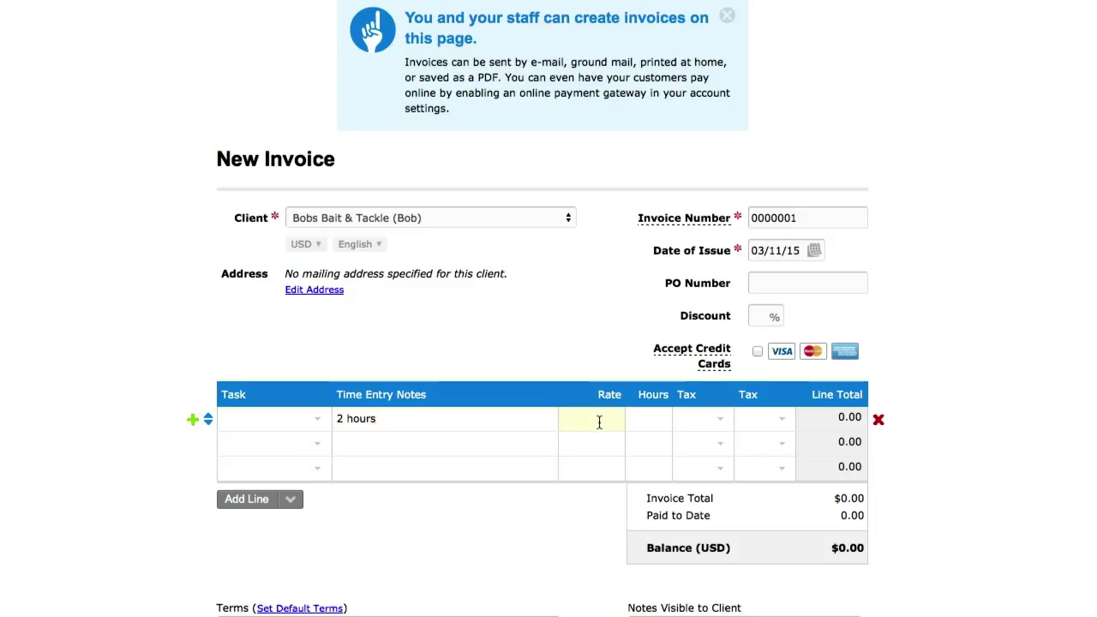
{"action": "type", "text": "25"}
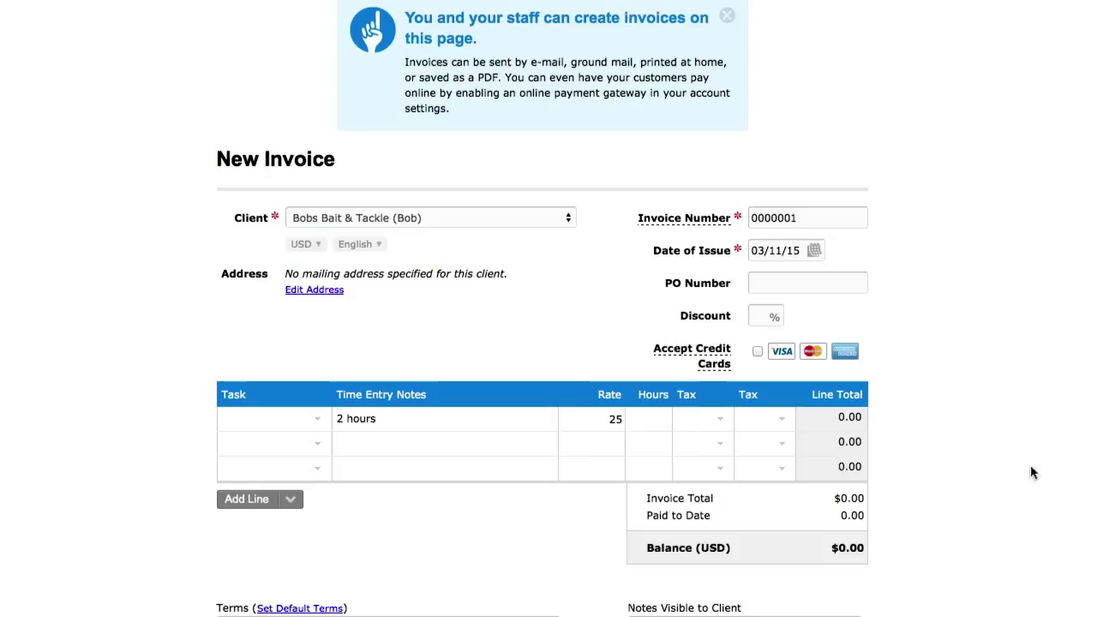
{"action": "left_click", "coordinate": [648, 418]}
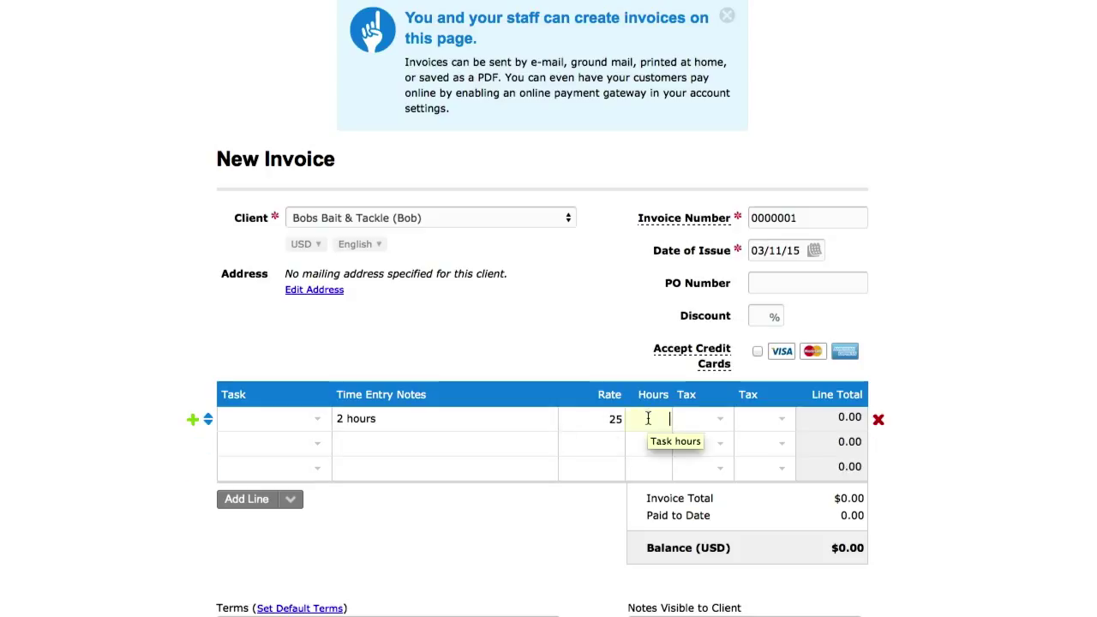
{"action": "type", "text": "2"}
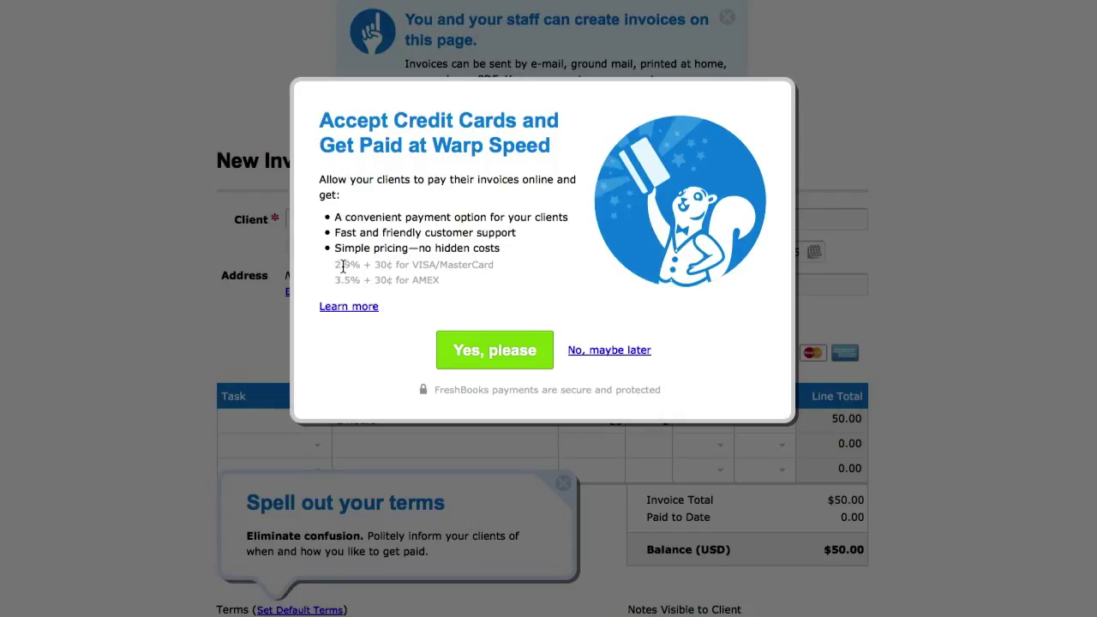
{"action": "mouse_move", "coordinate": [427, 264]}
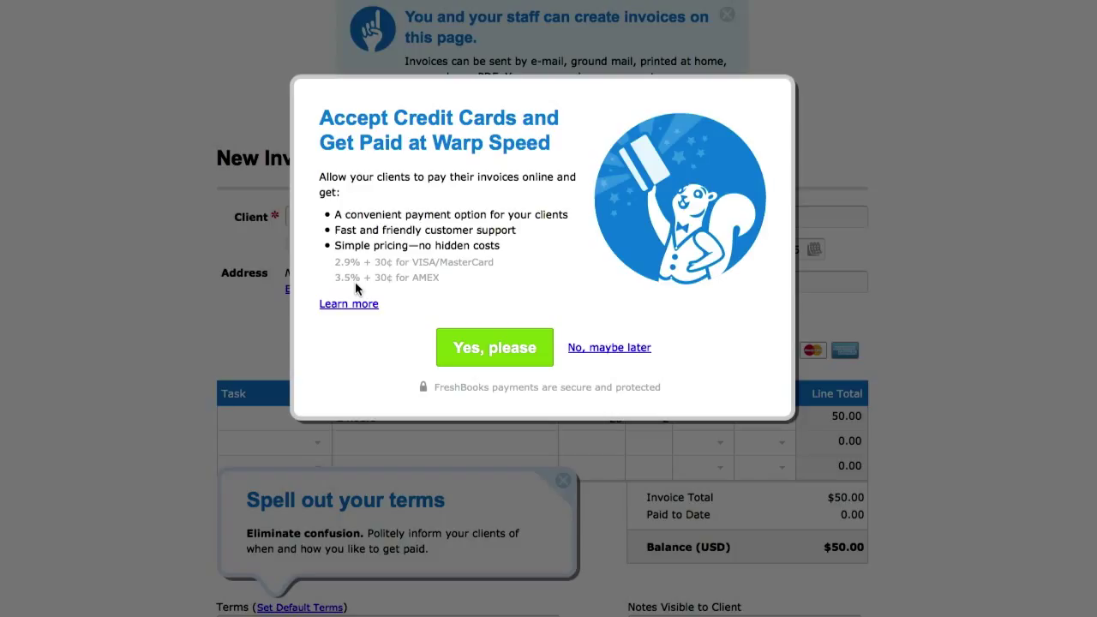
{"action": "mouse_move", "coordinate": [444, 346]}
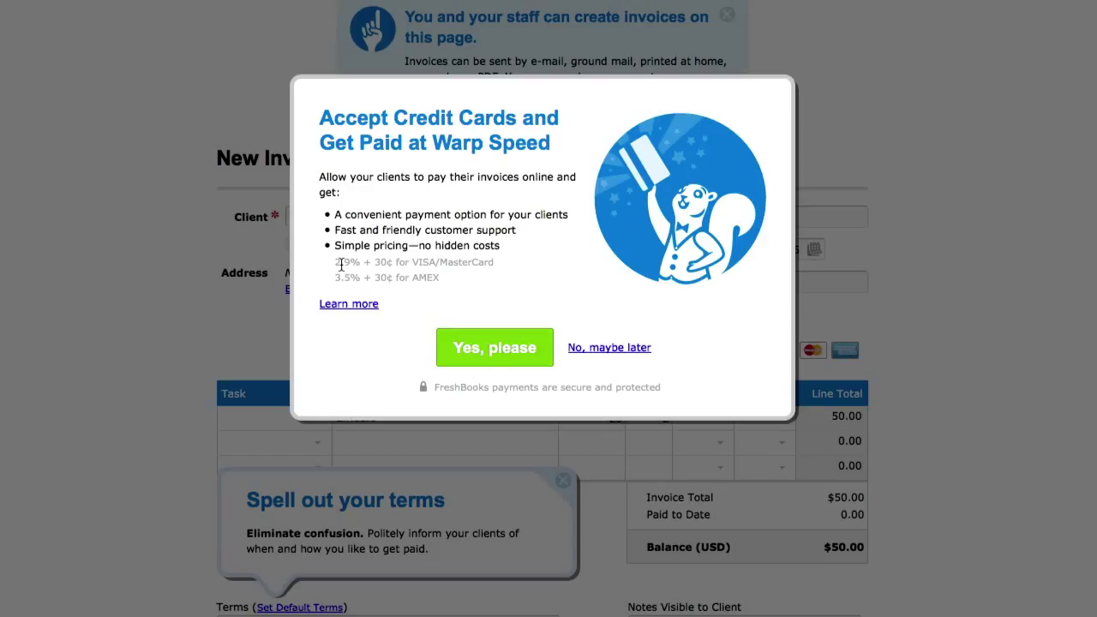
{"action": "mouse_move", "coordinate": [491, 353]}
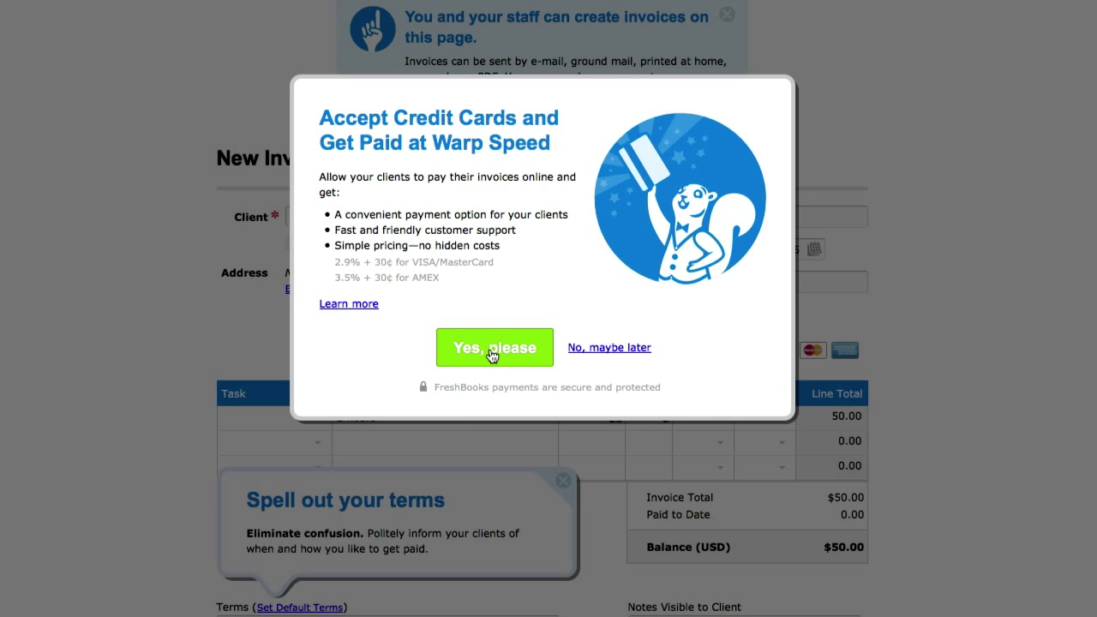
Accept credit-card payments on the invoice and return to its $50 form
{"action": "left_click", "coordinate": [494, 347]}
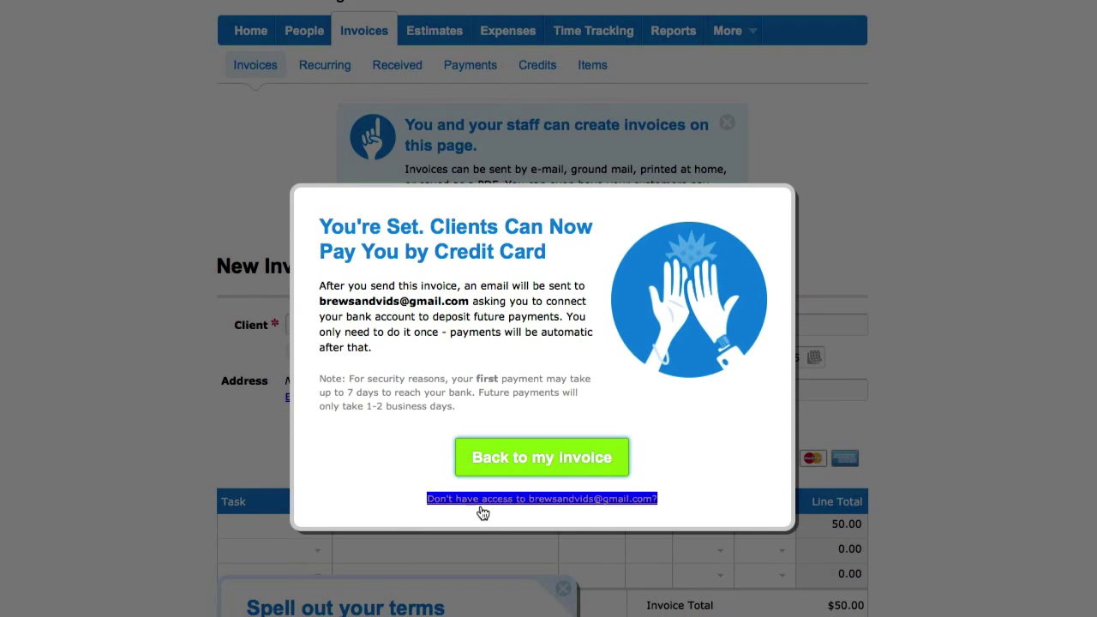
{"action": "left_click", "coordinate": [542, 456]}
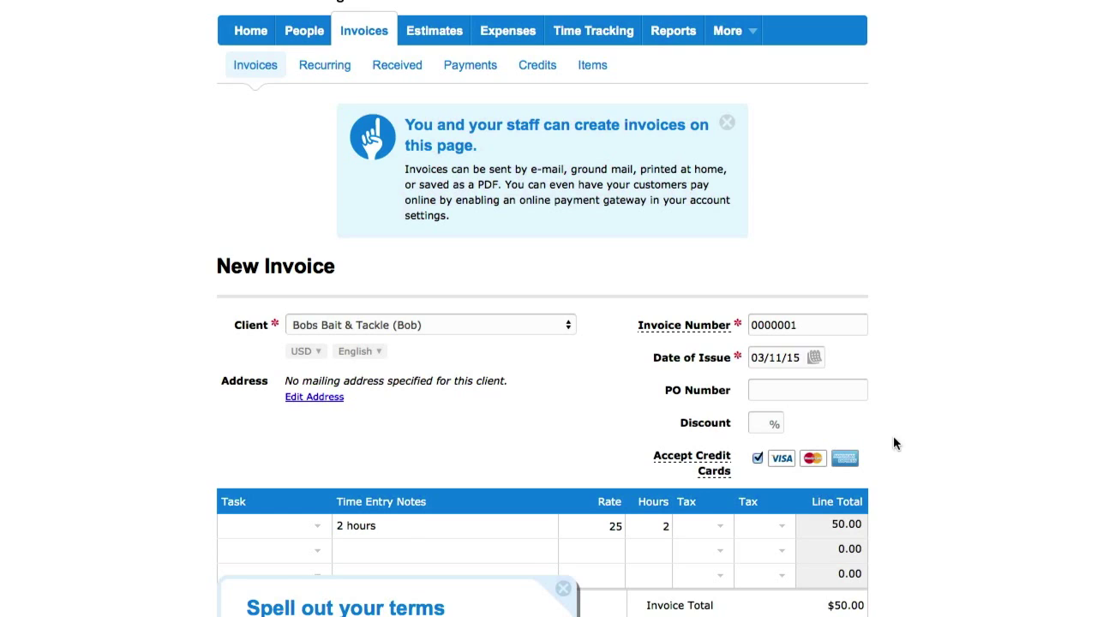
{"action": "scroll", "scroll_direction": "down", "scroll_amount": 3}
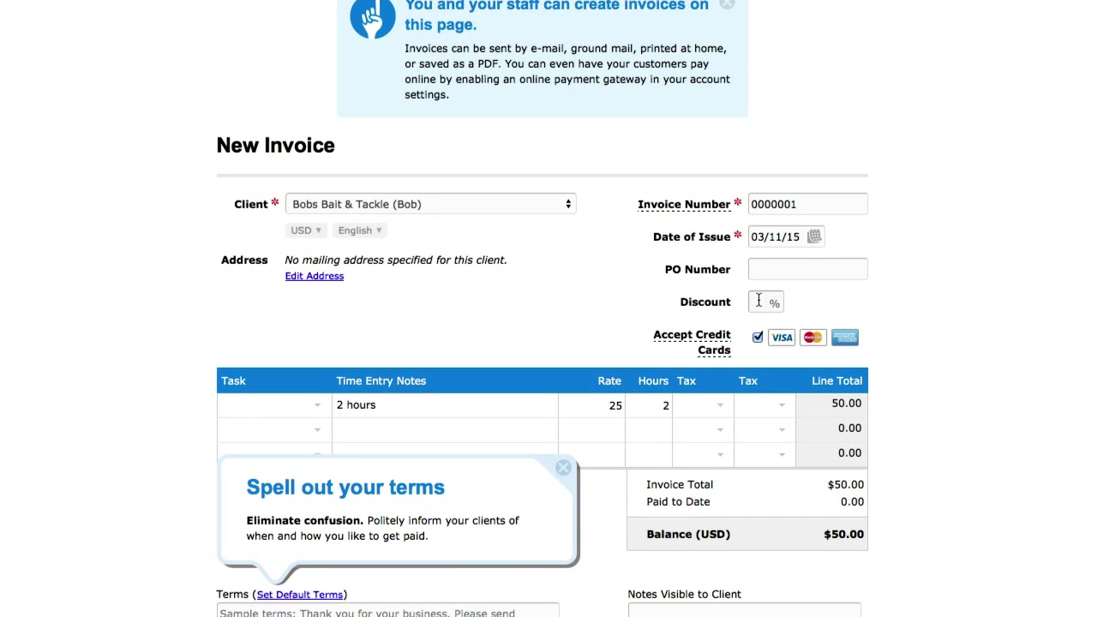
{"action": "left_click", "coordinate": [761, 302]}
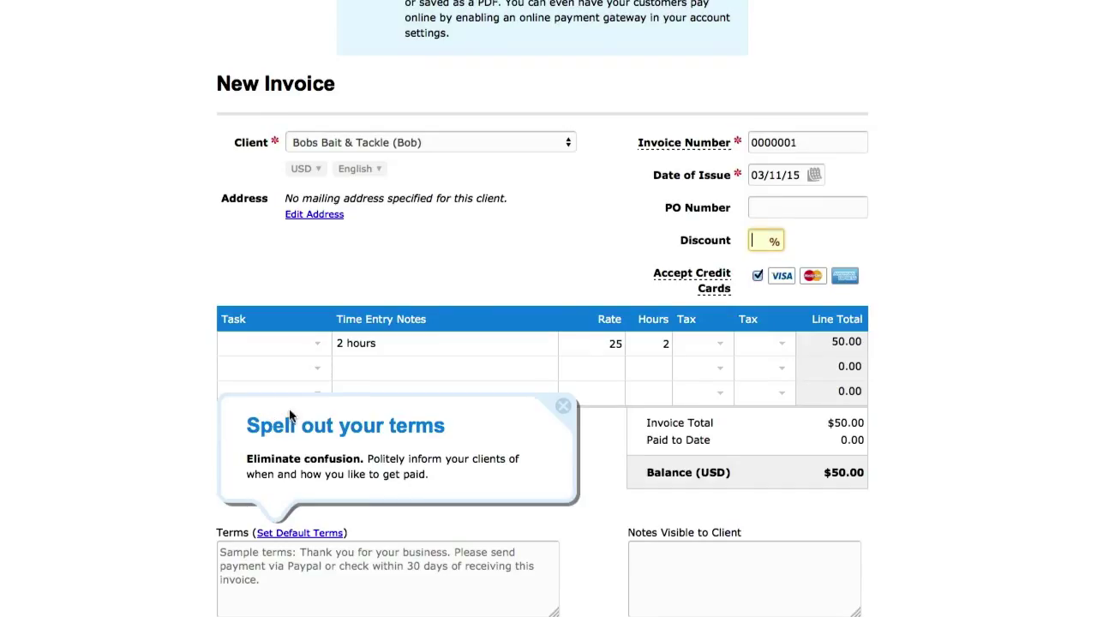
{"action": "mouse_move", "coordinate": [295, 463]}
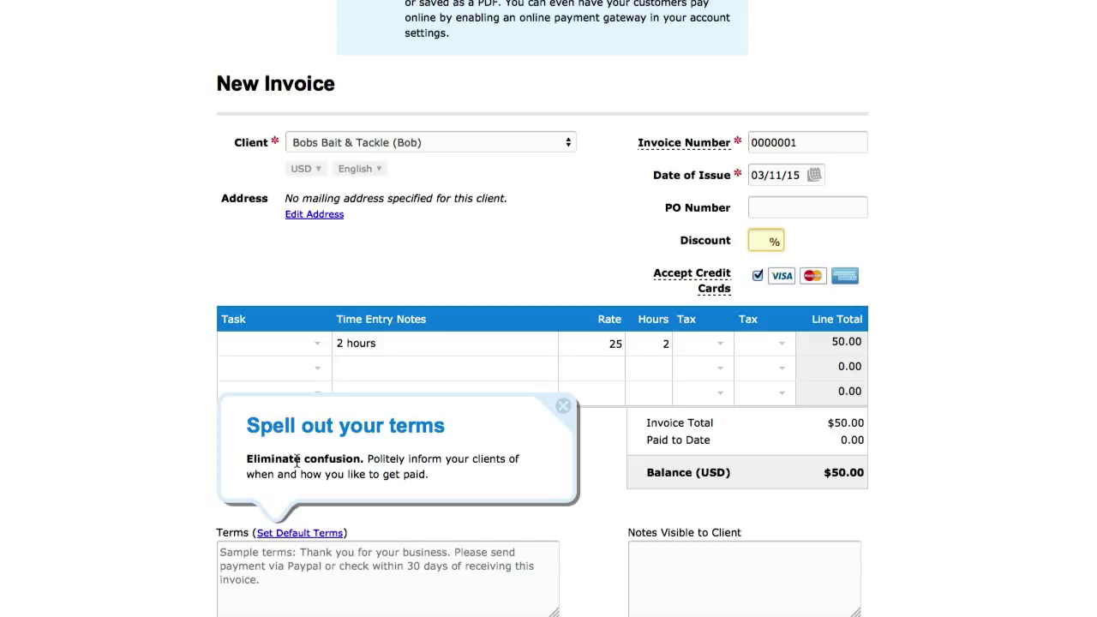
{"action": "left_click", "coordinate": [562, 404]}
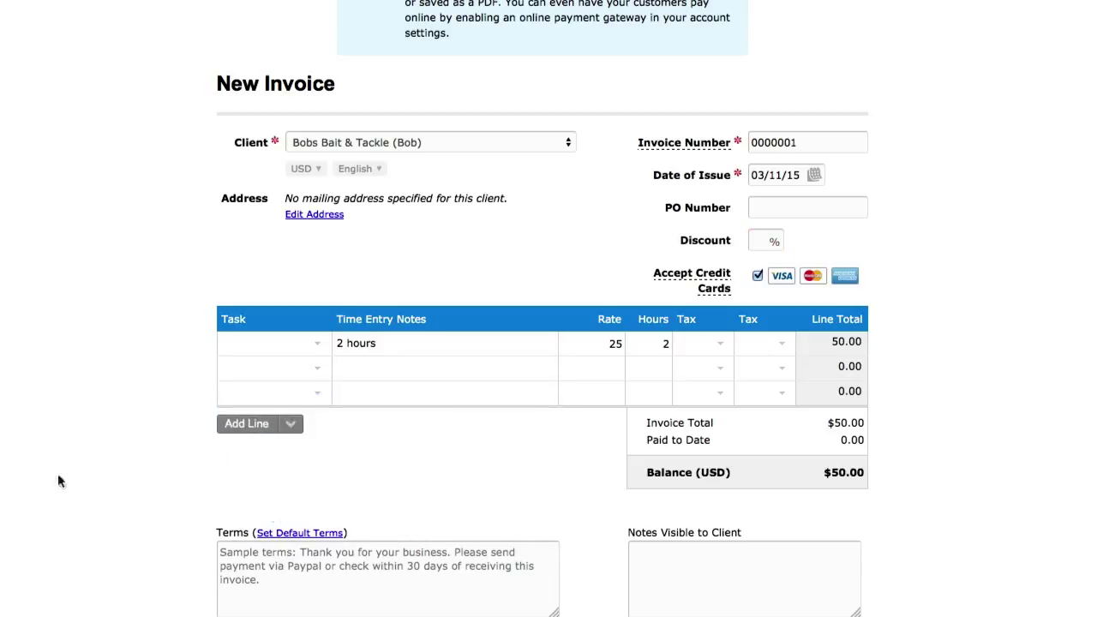
{"action": "scroll", "scroll_direction": "down", "scroll_amount": 3}
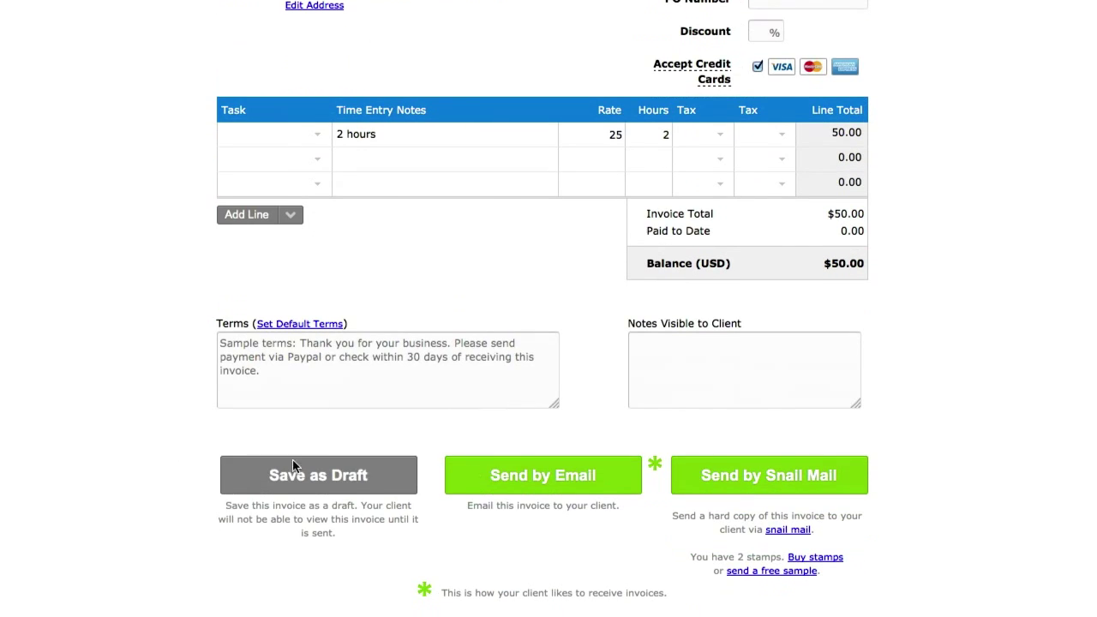
Send the $50.00 invoice to Bobs Bait & Tackle by email with the default message
{"action": "left_click", "coordinate": [542, 475]}
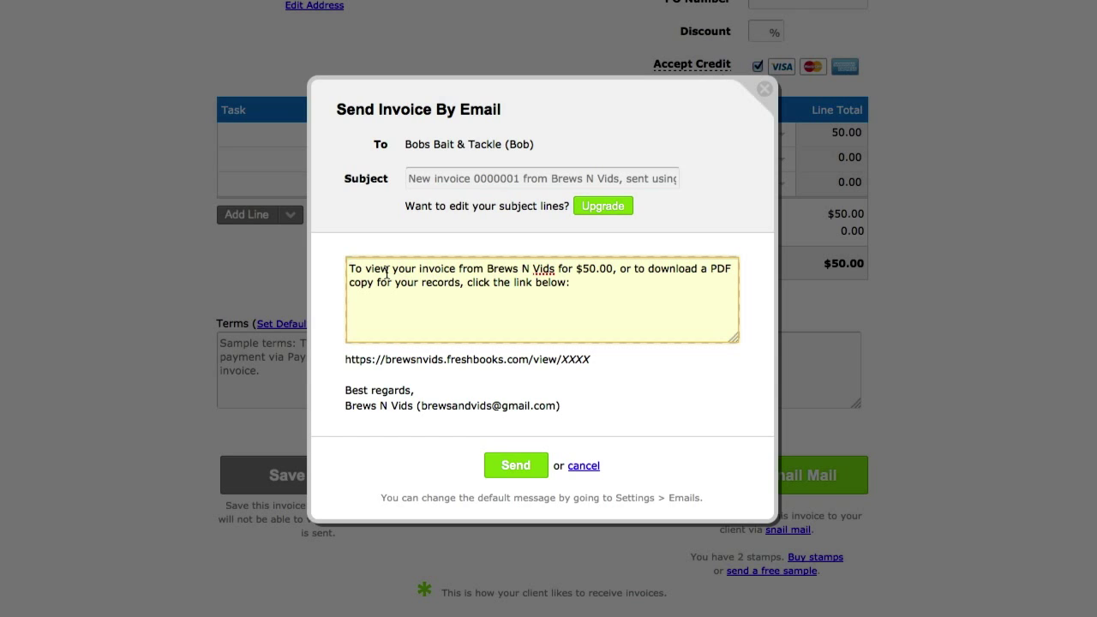
{"action": "mouse_move", "coordinate": [645, 272]}
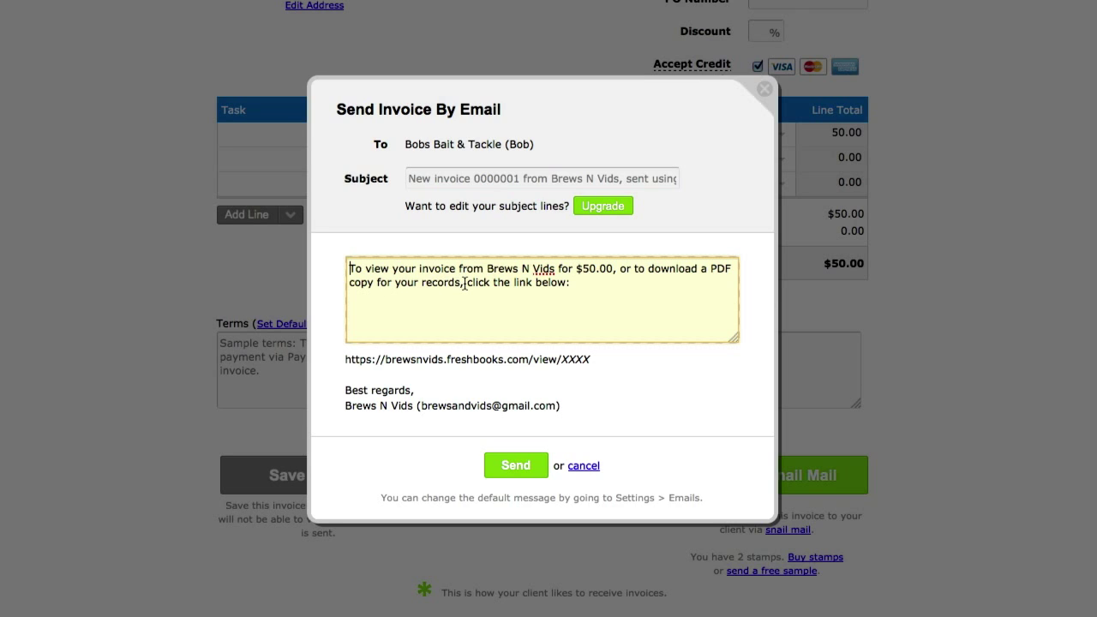
{"action": "mouse_move", "coordinate": [386, 387]}
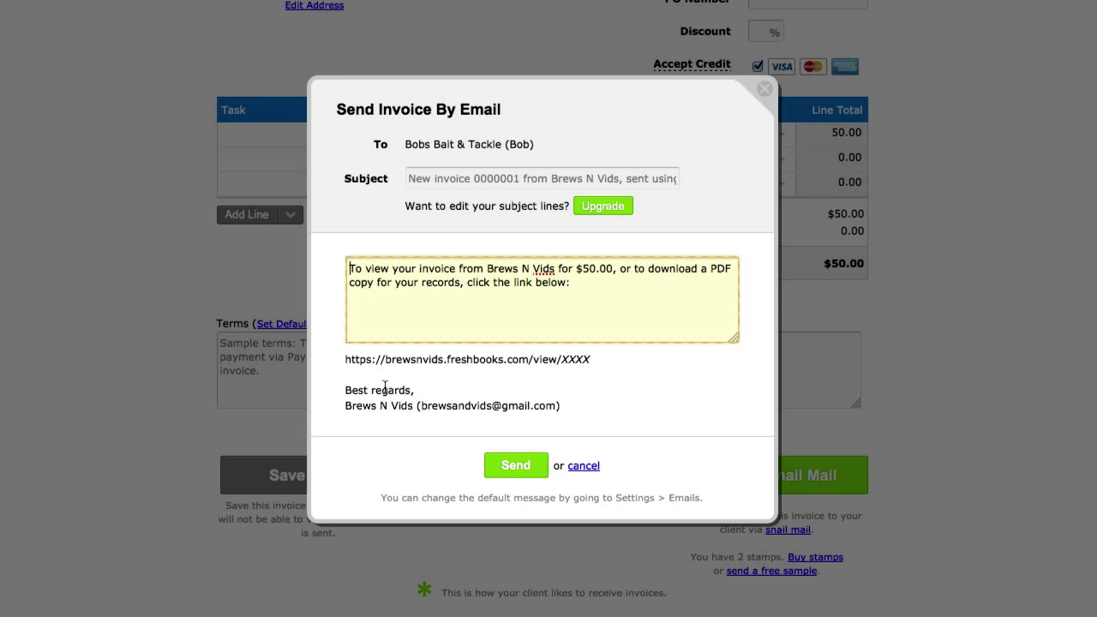
{"action": "mouse_move", "coordinate": [408, 433]}
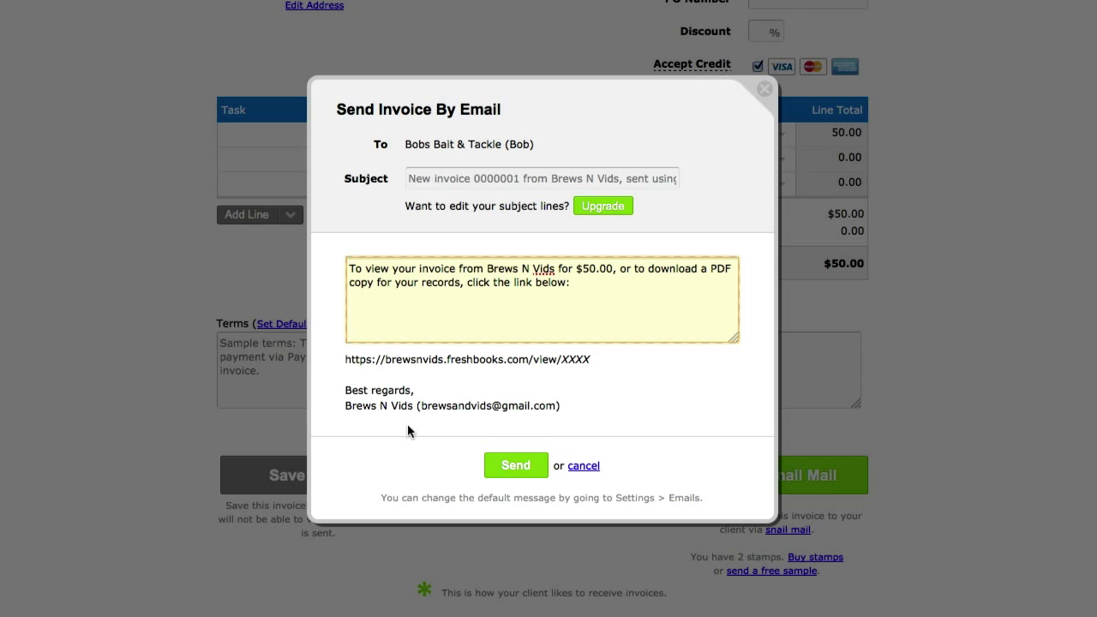
{"action": "left_click", "coordinate": [584, 466]}
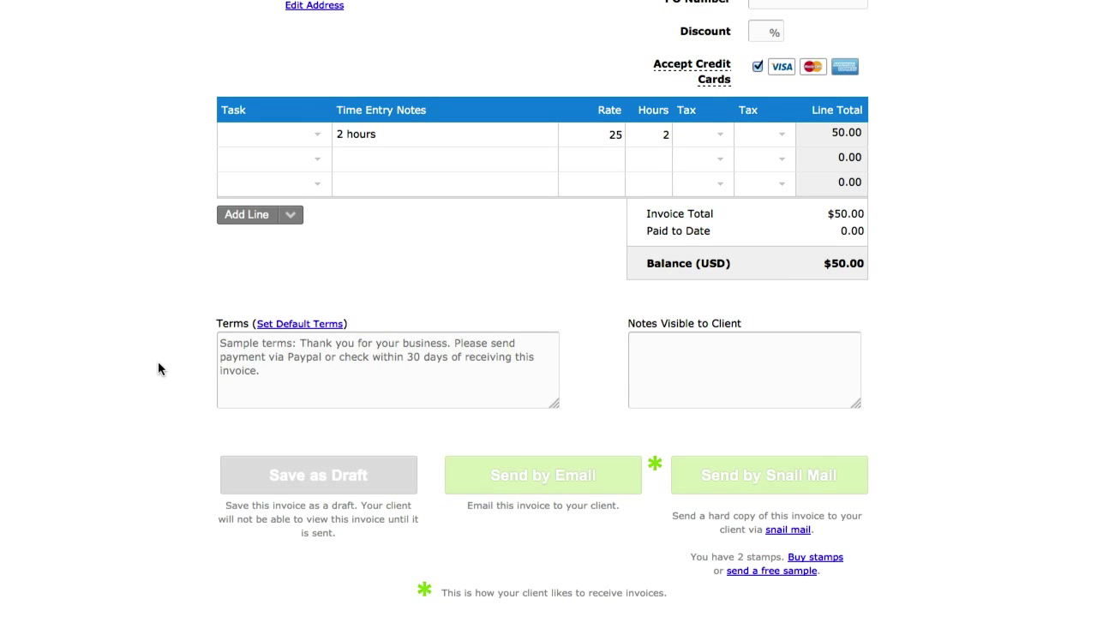
Decline the client review request with Not Now, confirming invoice 0000001 was sent to Bob
{"action": "scroll", "scroll_direction": "up", "scroll_amount": 3}
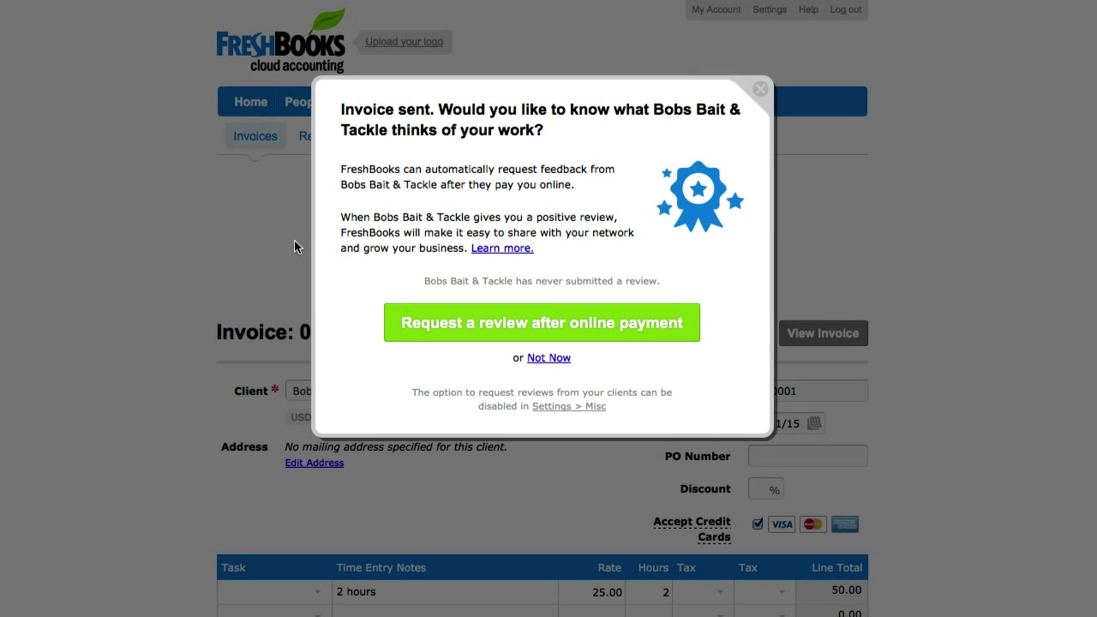
{"action": "mouse_move", "coordinate": [535, 122]}
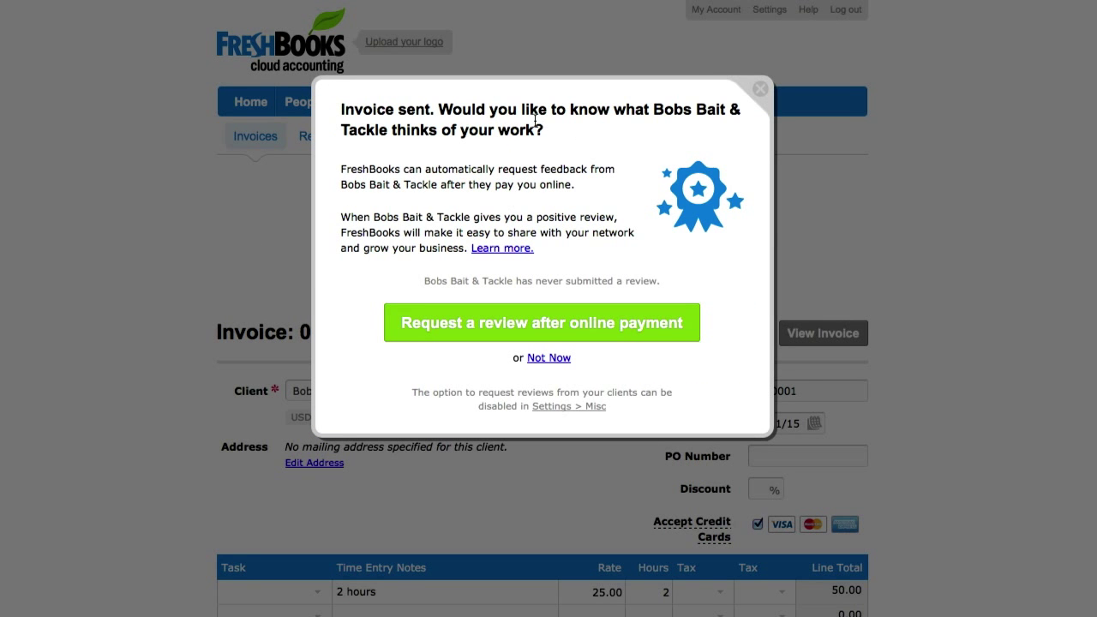
{"action": "mouse_move", "coordinate": [407, 261]}
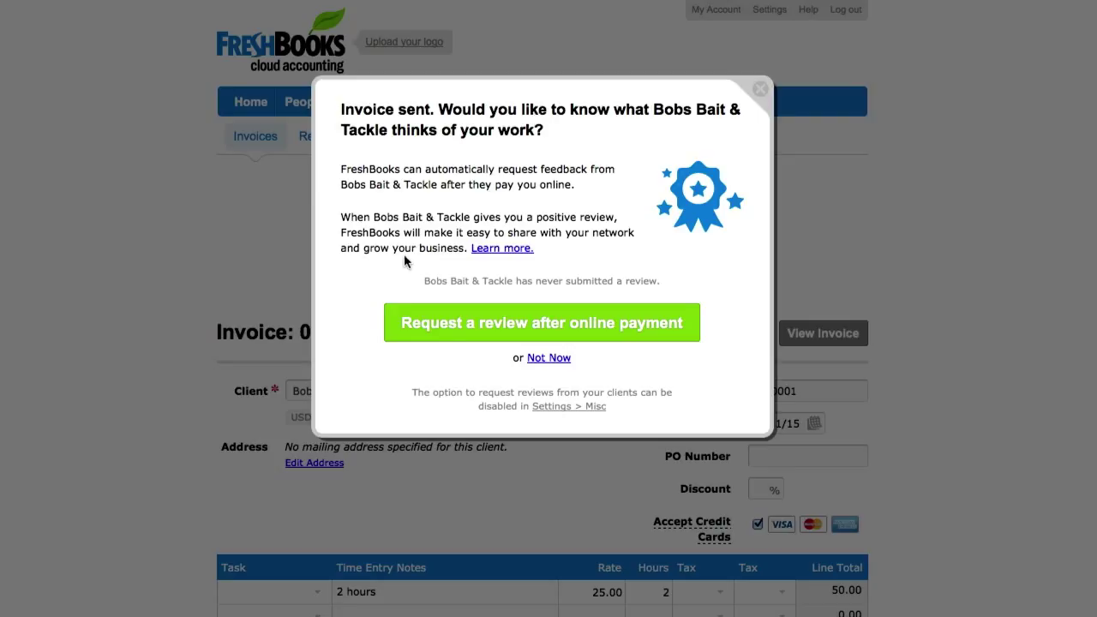
{"action": "mouse_move", "coordinate": [450, 344]}
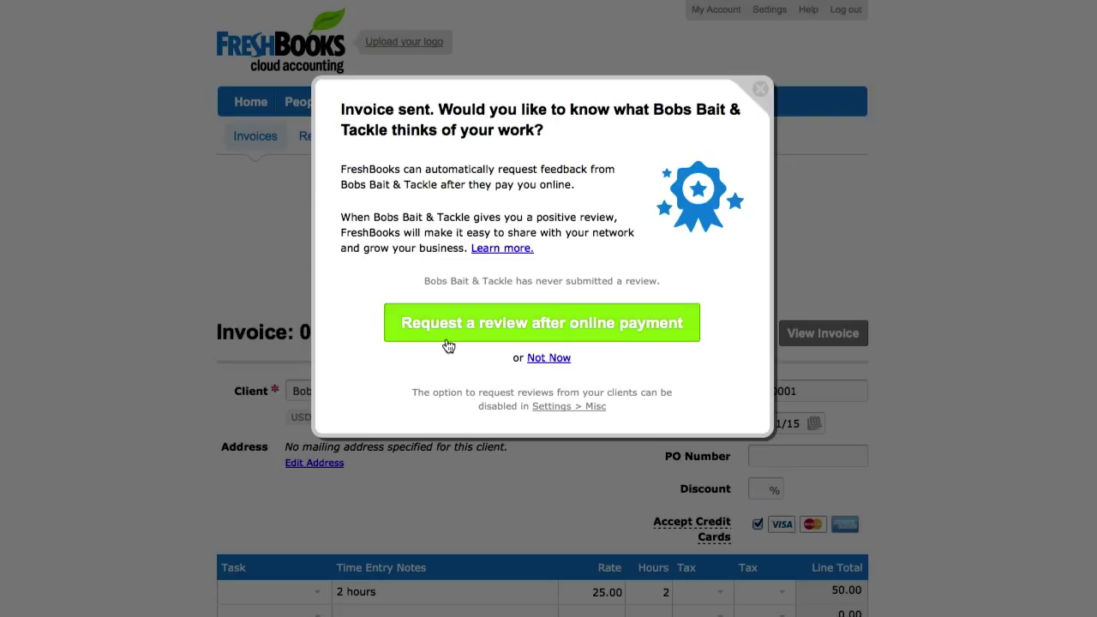
{"action": "mouse_move", "coordinate": [467, 370]}
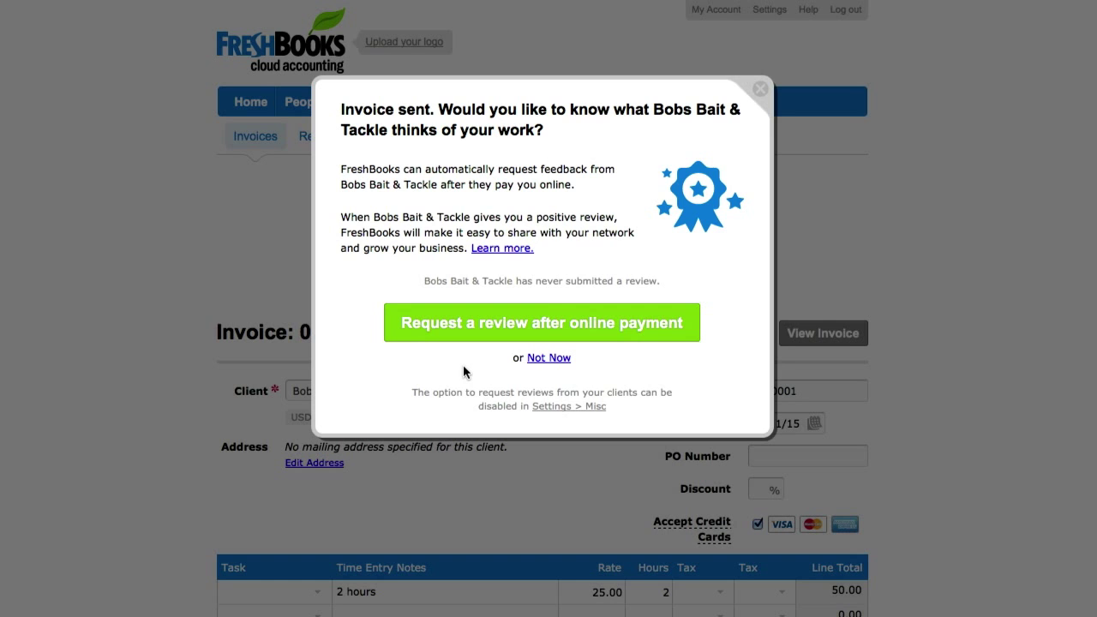
{"action": "mouse_move", "coordinate": [456, 367]}
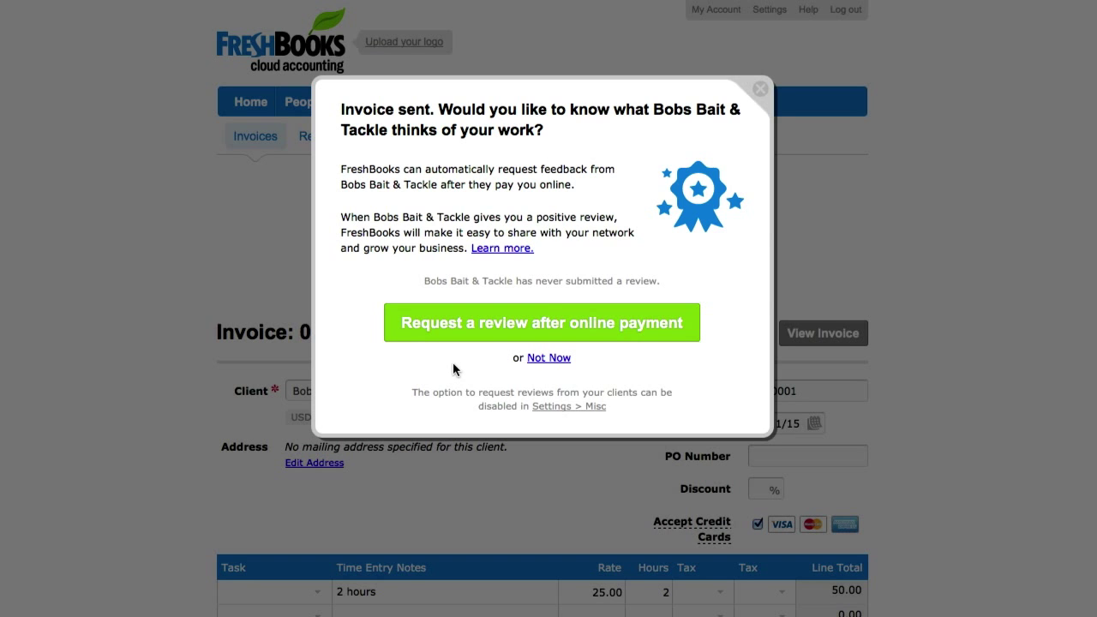
{"action": "left_click", "coordinate": [549, 358]}
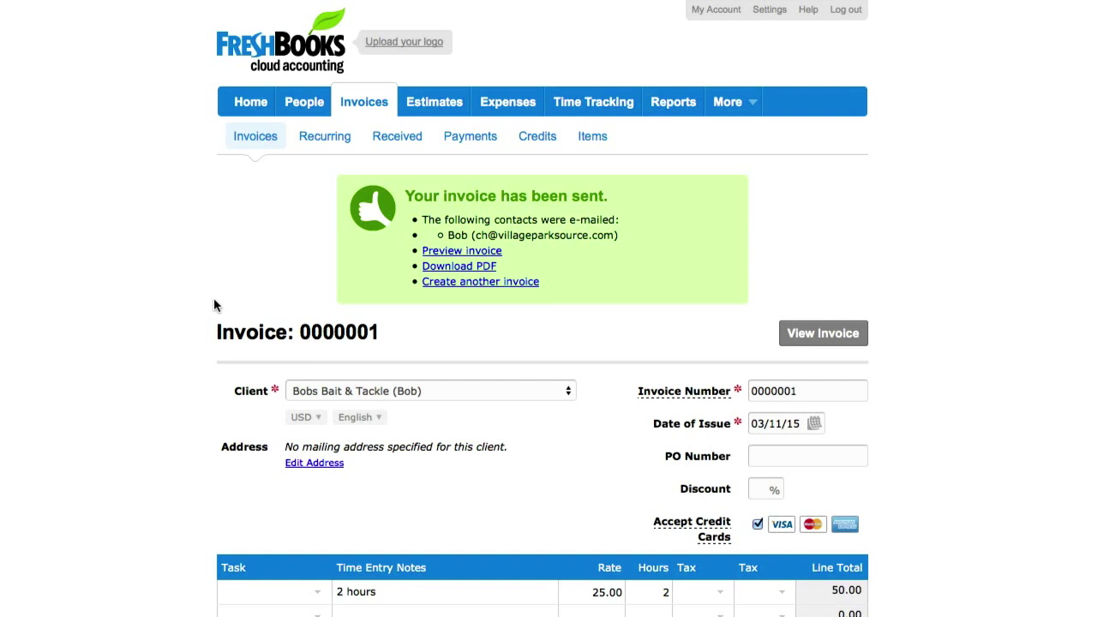
{"action": "mouse_move", "coordinate": [66, 252]}
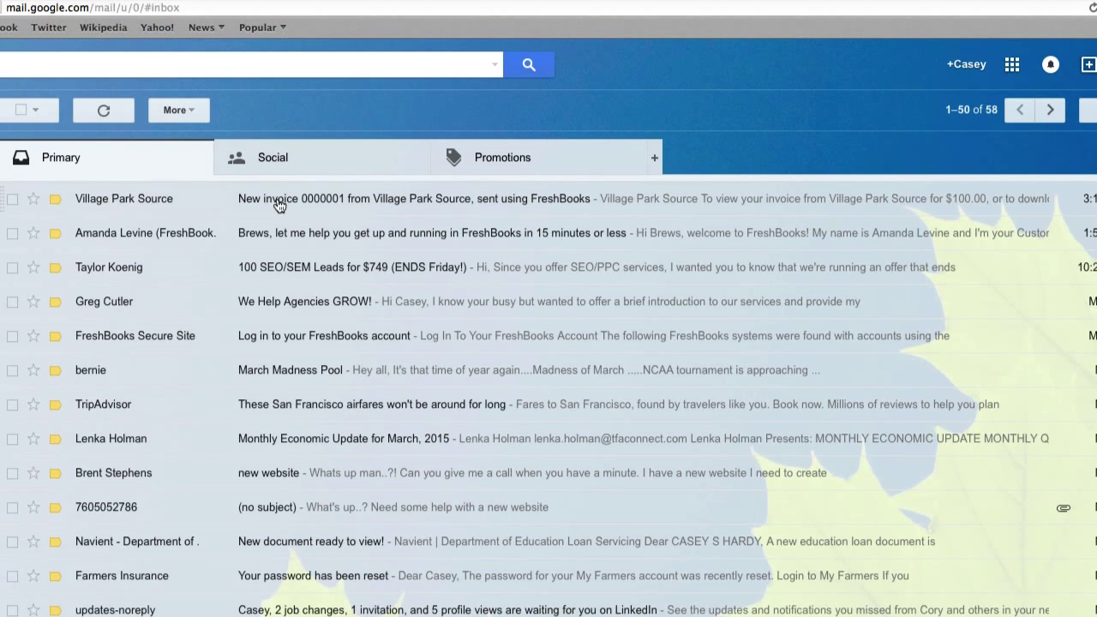
{"action": "mouse_move", "coordinate": [329, 204]}
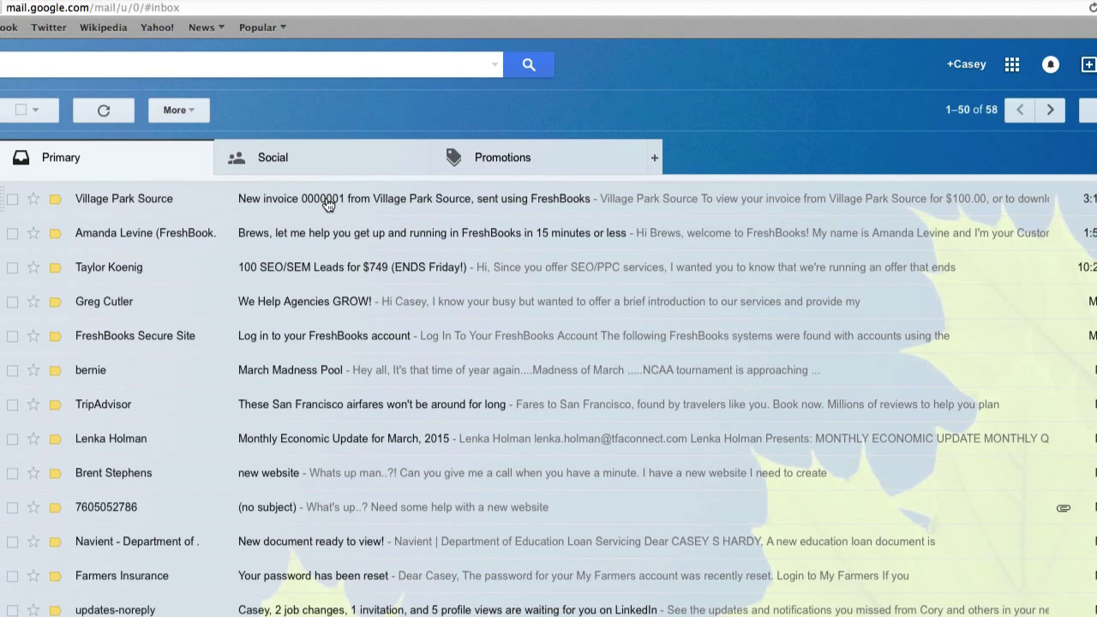
Read the 'New invoice 0000001' email from Village Park Source with its view-invoice link
{"action": "left_click", "coordinate": [415, 199]}
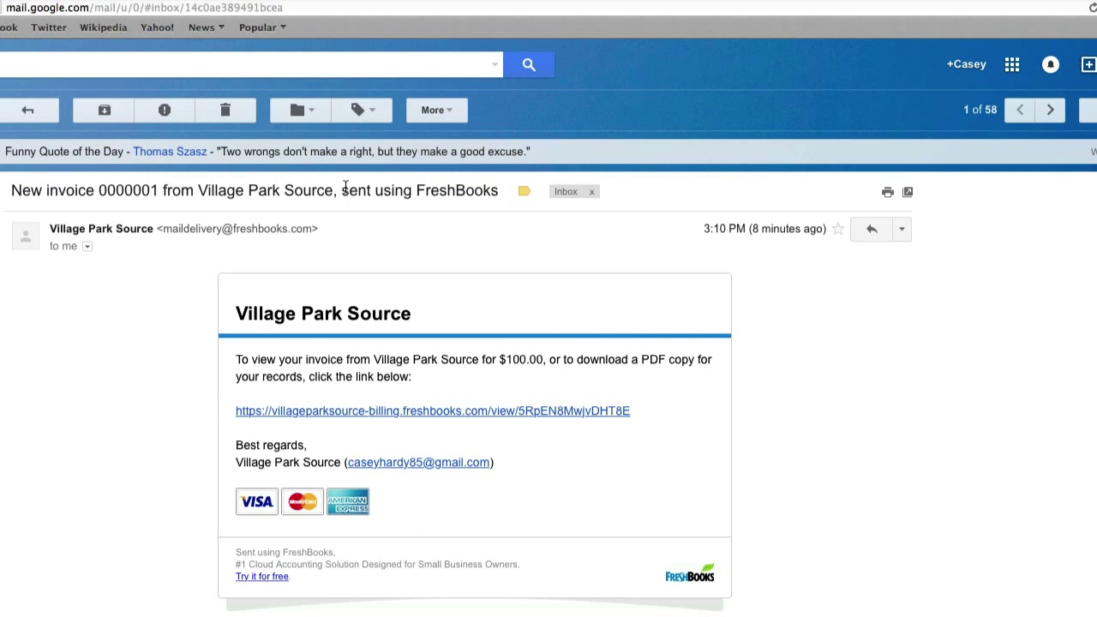
{"action": "scroll", "scroll_direction": "down", "scroll_amount": 3}
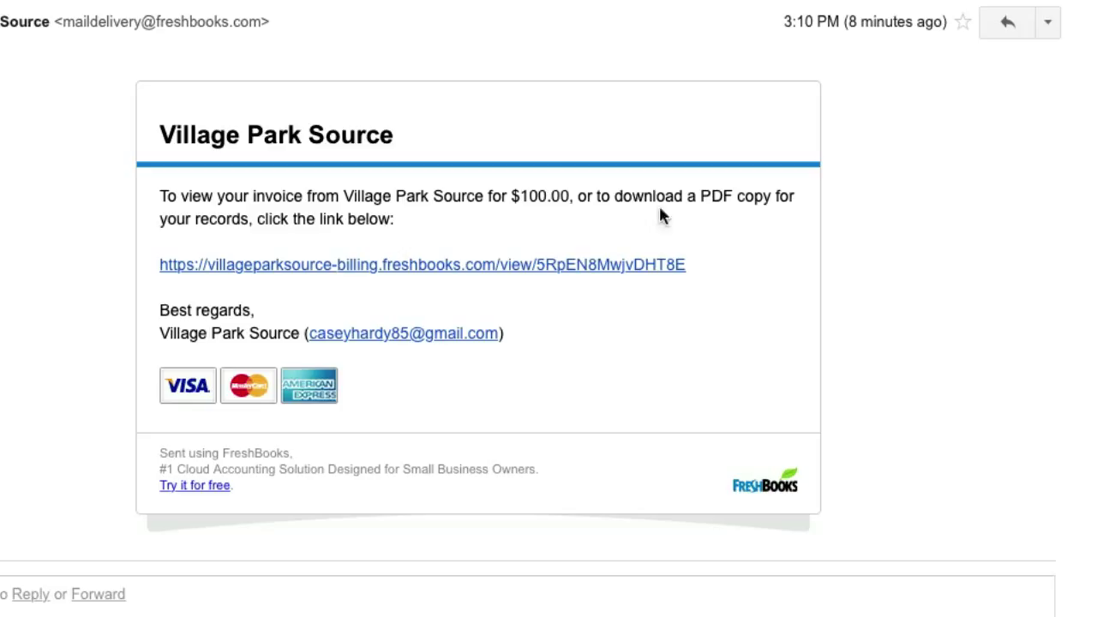
{"action": "mouse_move", "coordinate": [333, 272]}
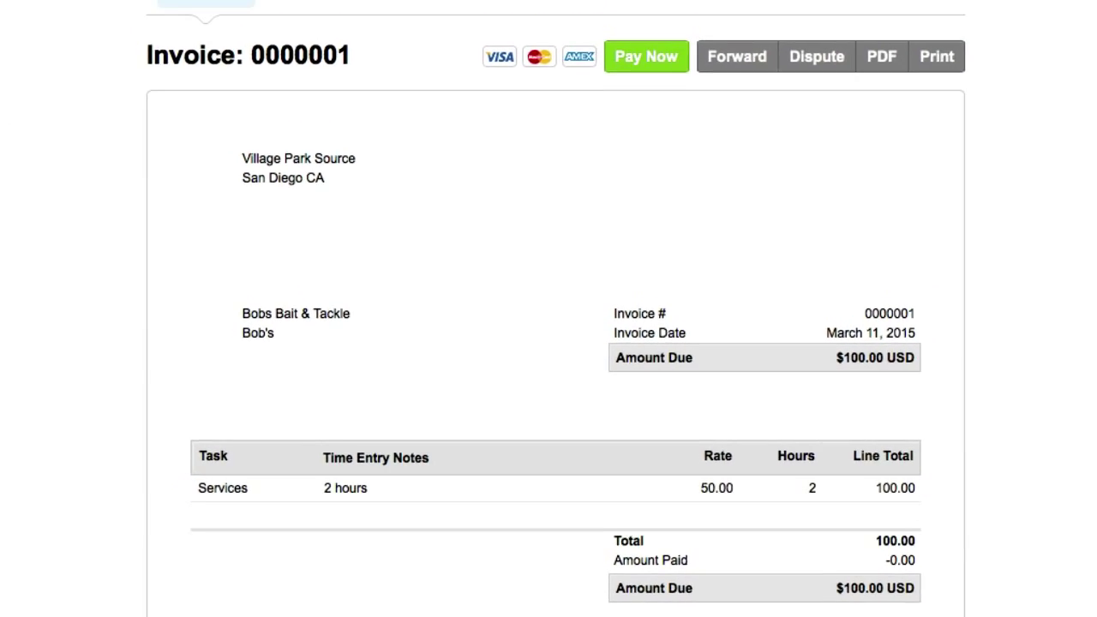
Scroll the client view of invoice 0000001 showing $100.00 due down to Pay Now
{"action": "scroll", "scroll_direction": "up", "scroll_amount": 3}
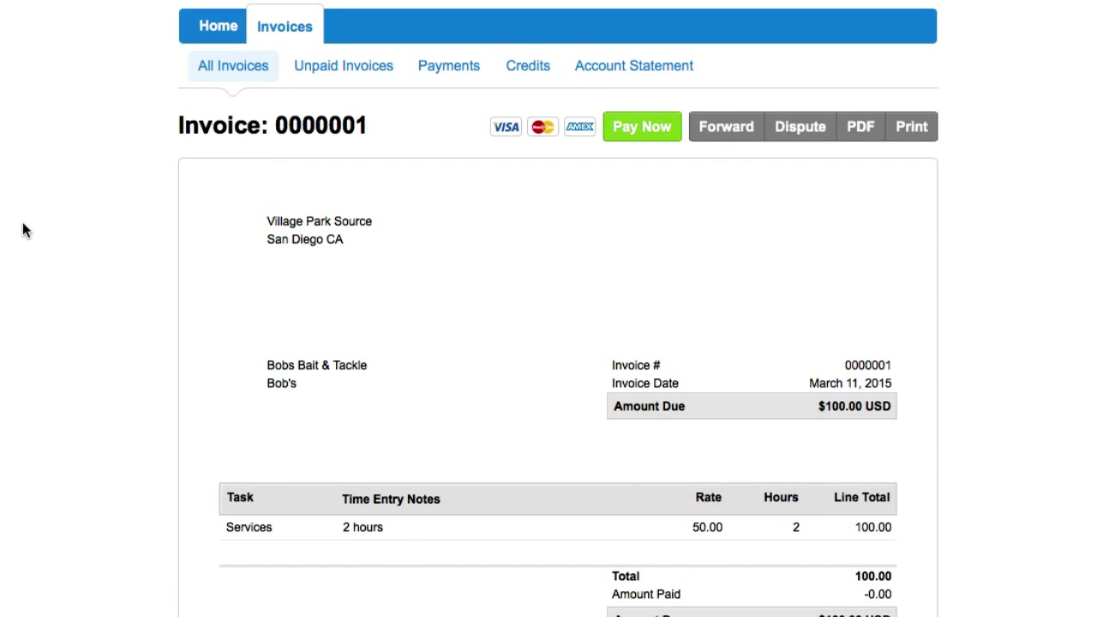
{"action": "mouse_move", "coordinate": [861, 127]}
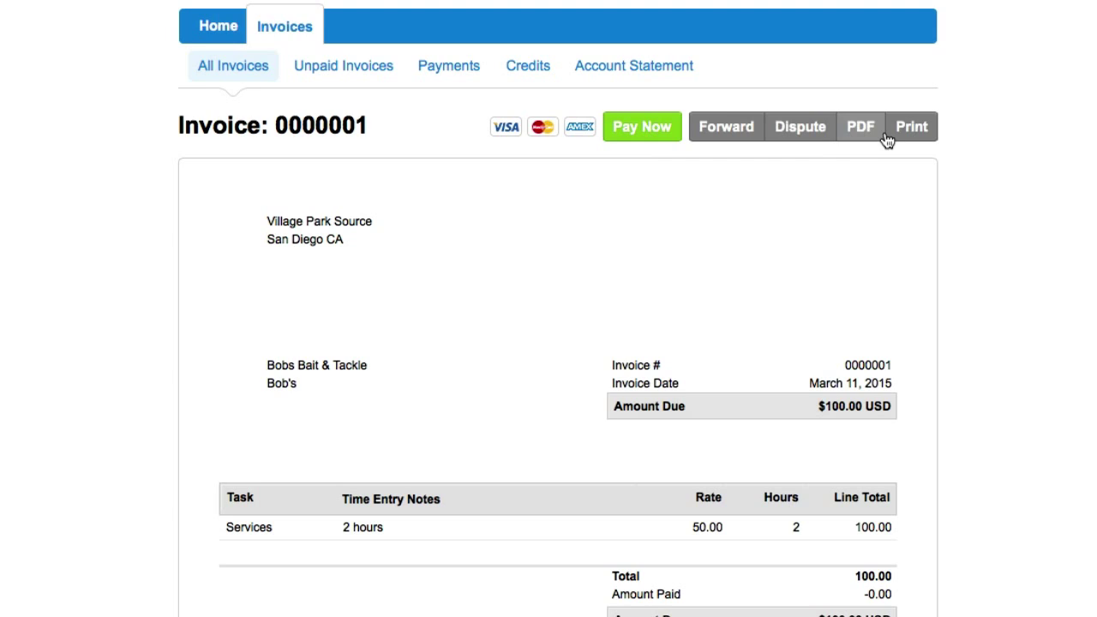
{"action": "scroll", "scroll_direction": "down", "scroll_amount": 3}
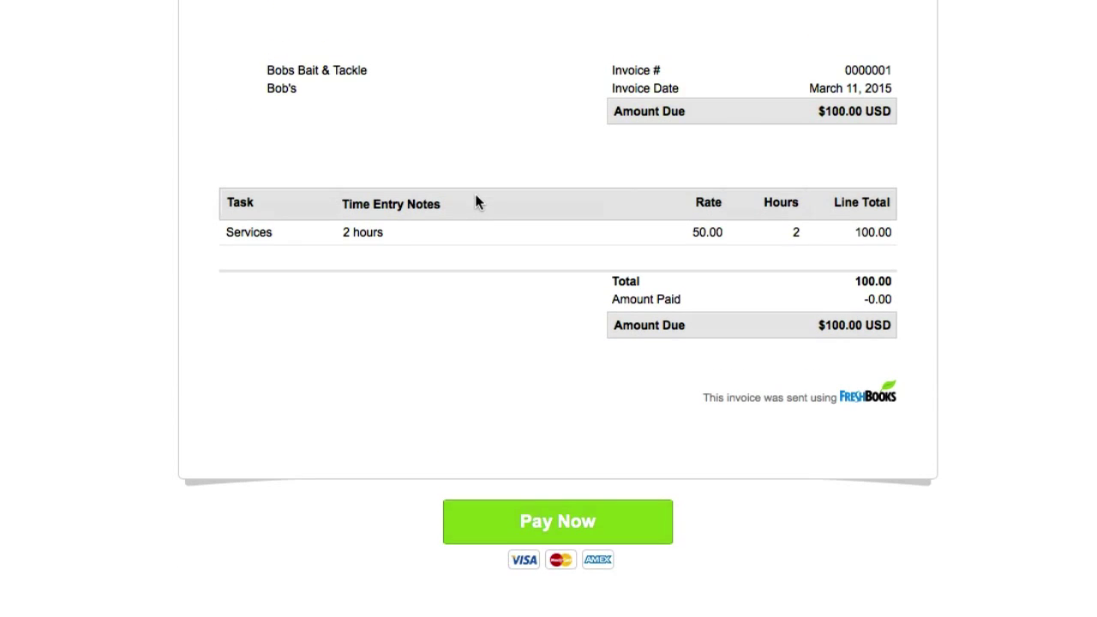
{"action": "mouse_move", "coordinate": [549, 523]}
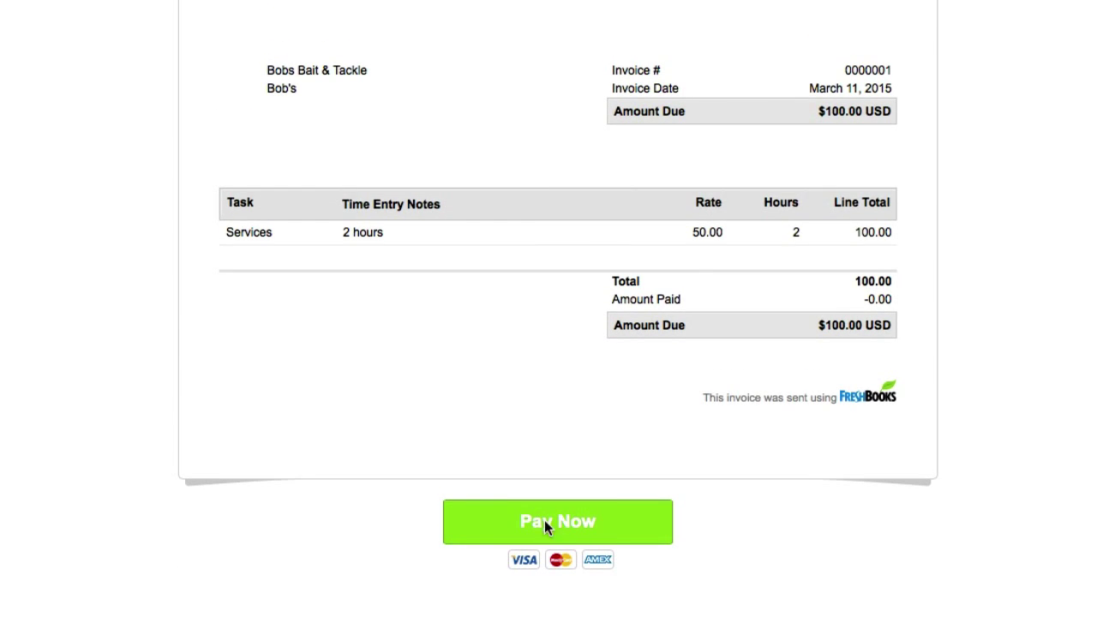
Choose Pay Now to reach the secure payment form for the $100.00 balance, Bob's name prefilled
{"action": "left_click", "coordinate": [557, 521]}
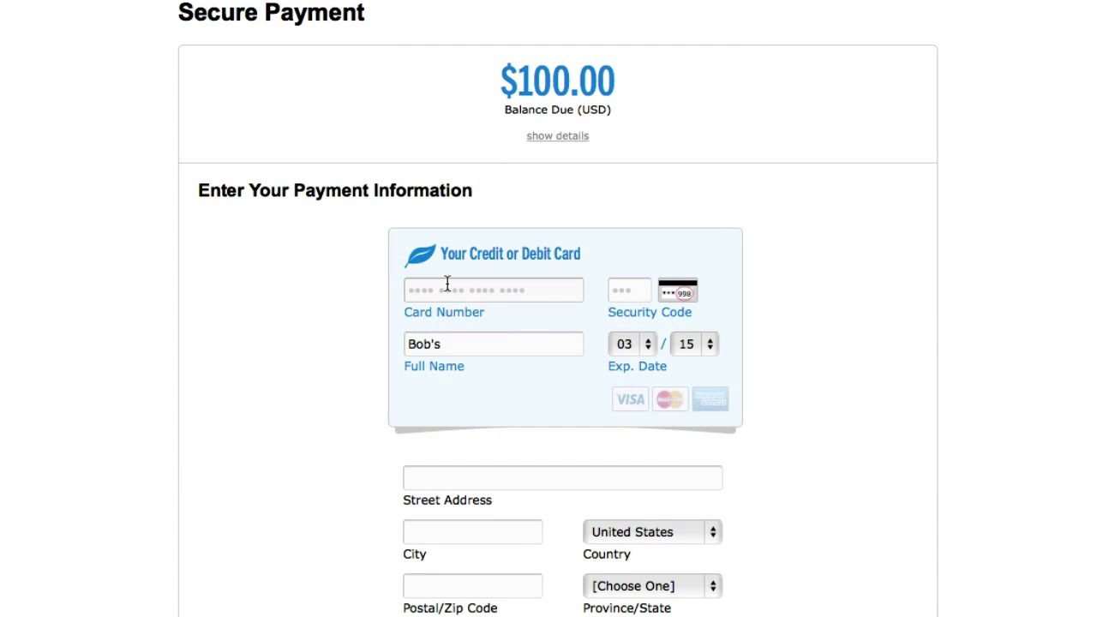
{"action": "scroll", "scroll_direction": "down", "scroll_amount": 3}
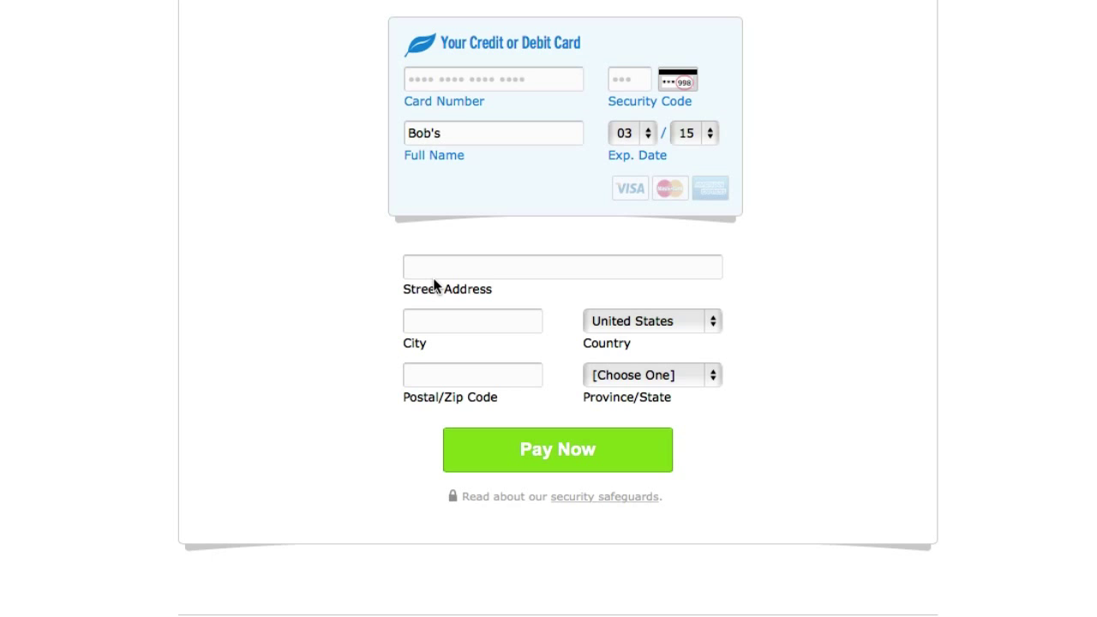
{"action": "mouse_move", "coordinate": [361, 289]}
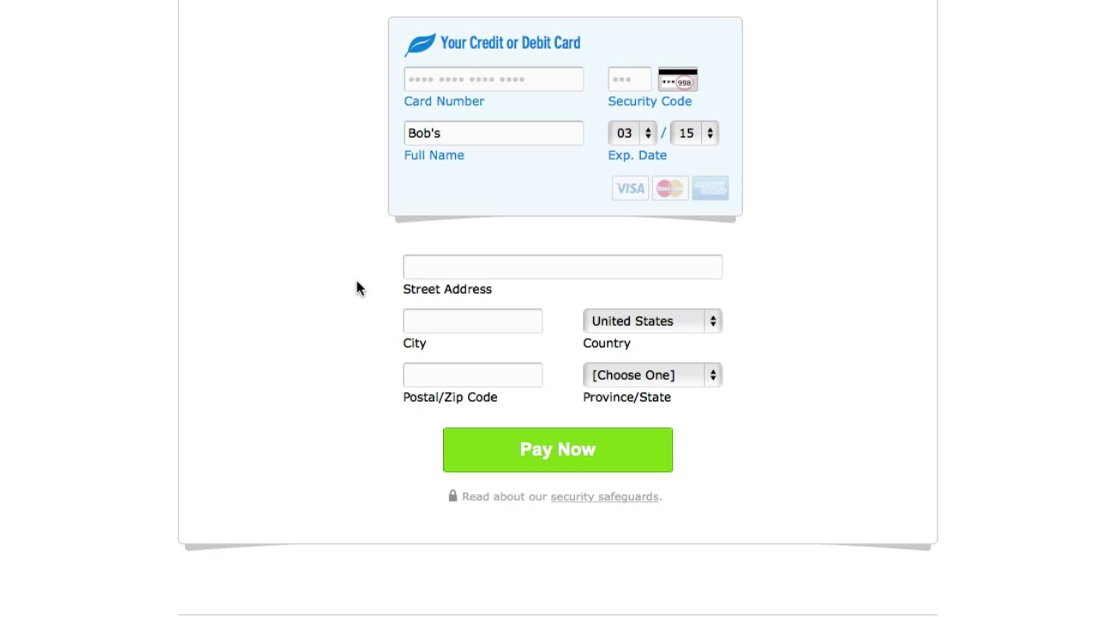
{"action": "mouse_move", "coordinate": [268, 269]}
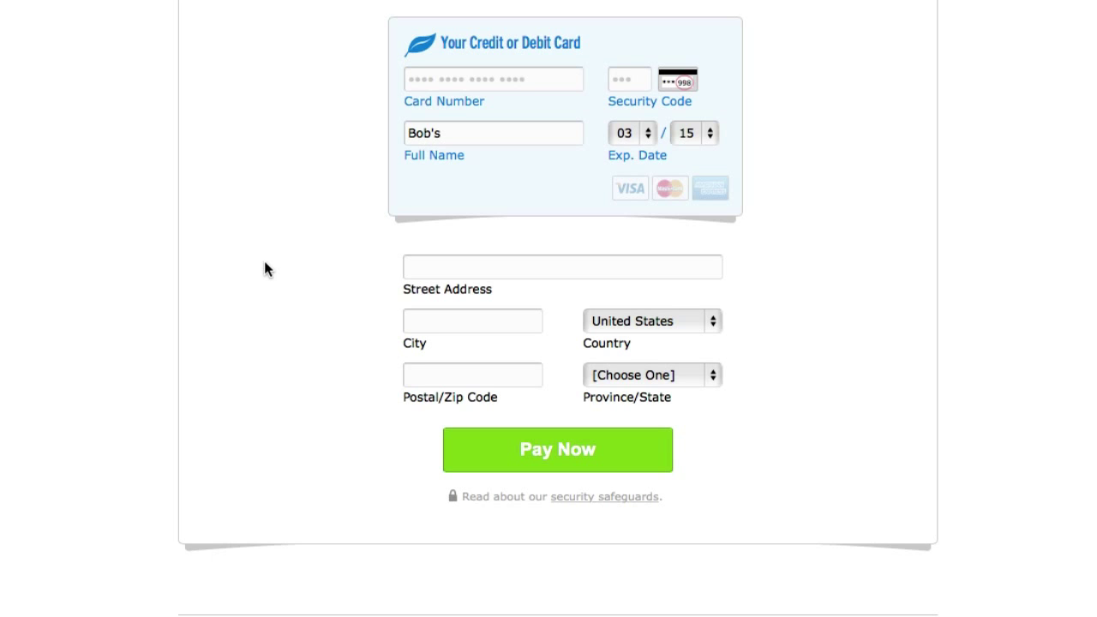
{"action": "scroll", "scroll_direction": "up", "scroll_amount": 3}
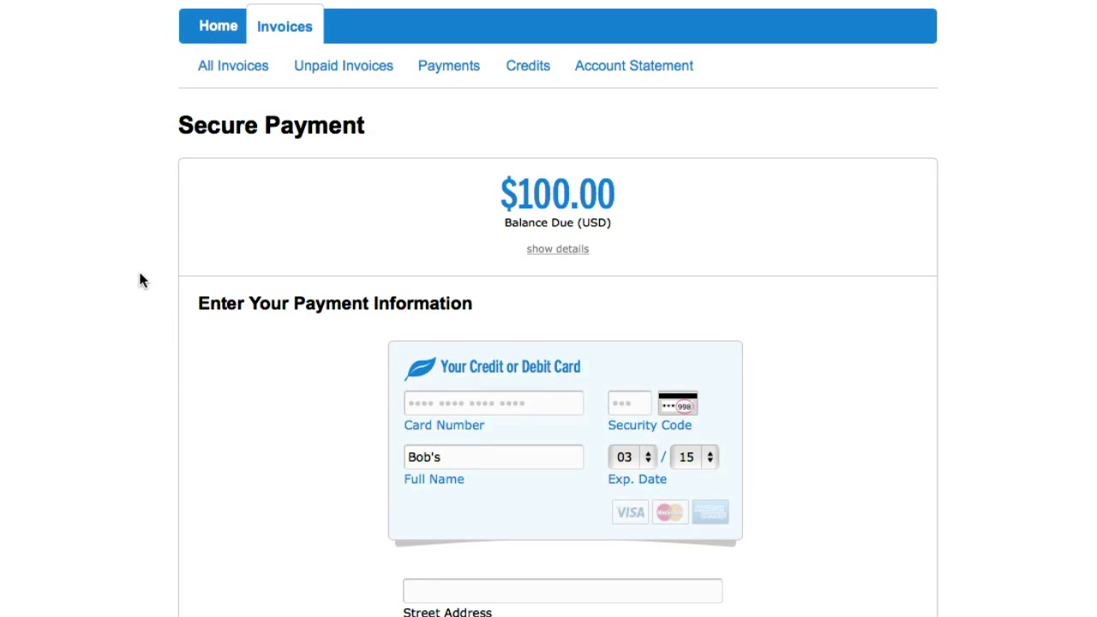